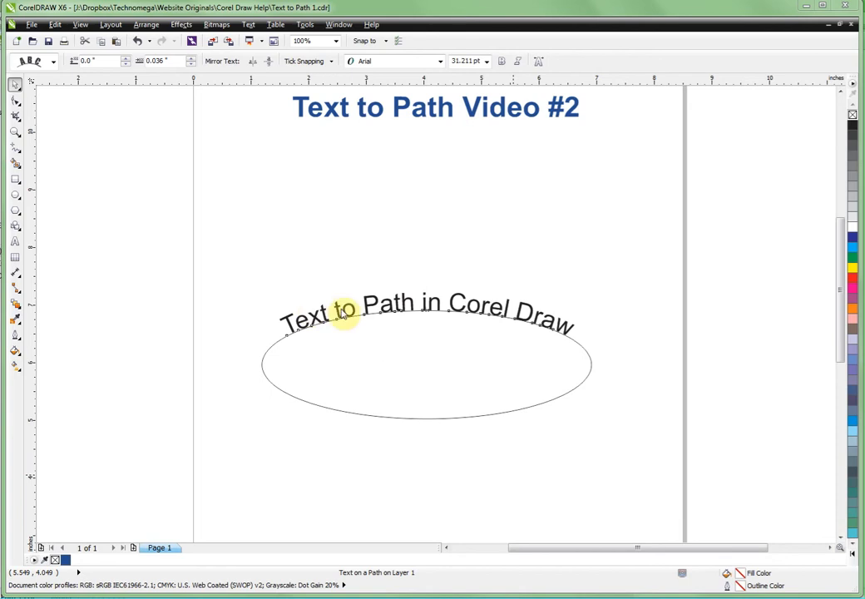
pyautogui.moveTo(455, 323)
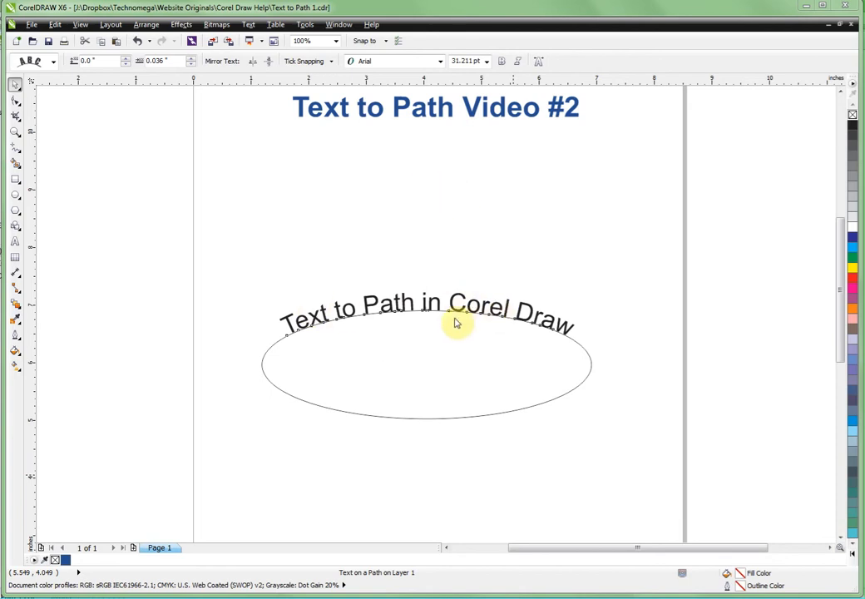
pyautogui.moveTo(440, 319)
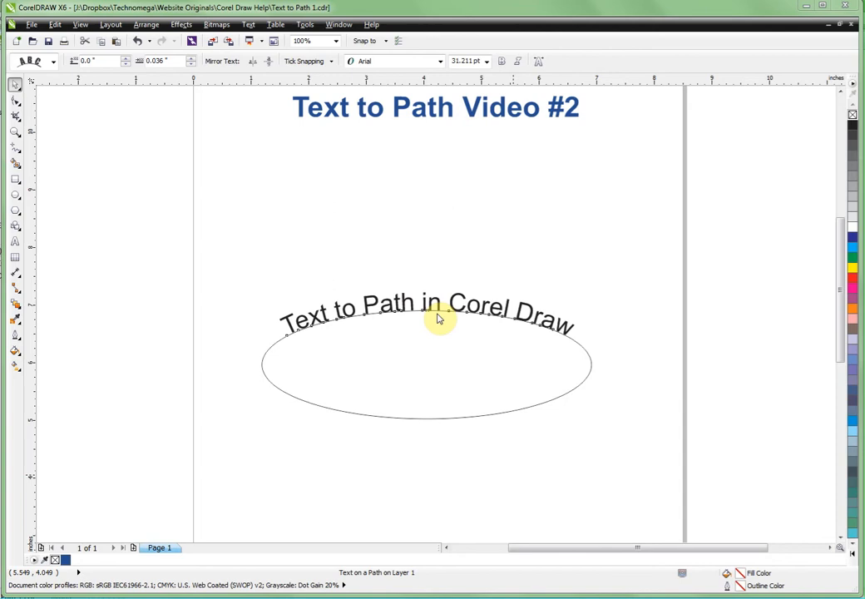
pyautogui.moveTo(561, 332)
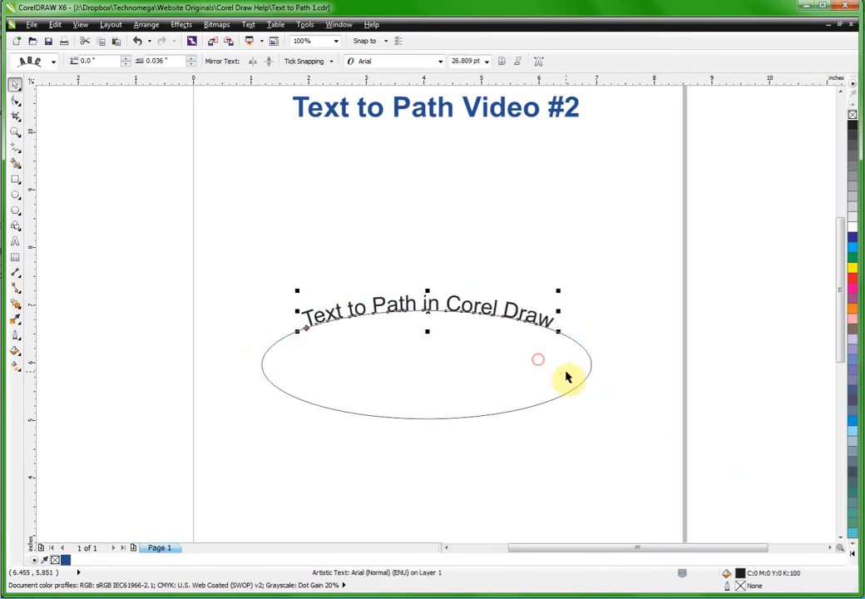
pyautogui.moveTo(578, 394)
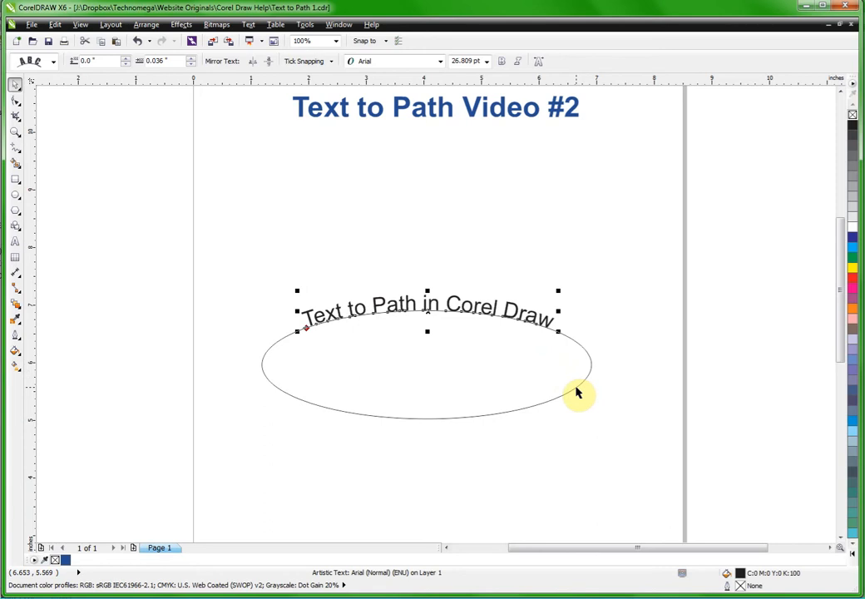
# Step: Stretch the ellipse downward to about 2.3 in tall, the text following its top curve
pyautogui.click(560, 383)
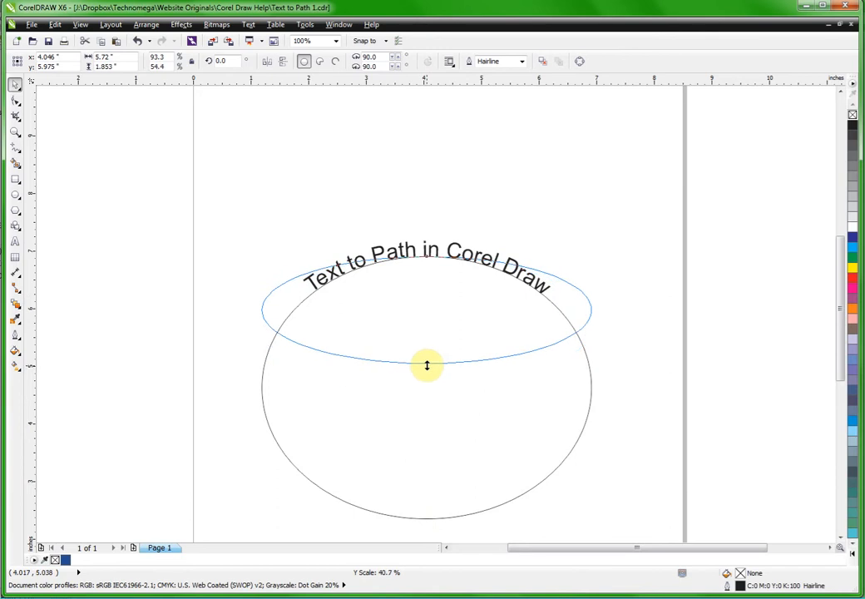
pyautogui.click(427, 364)
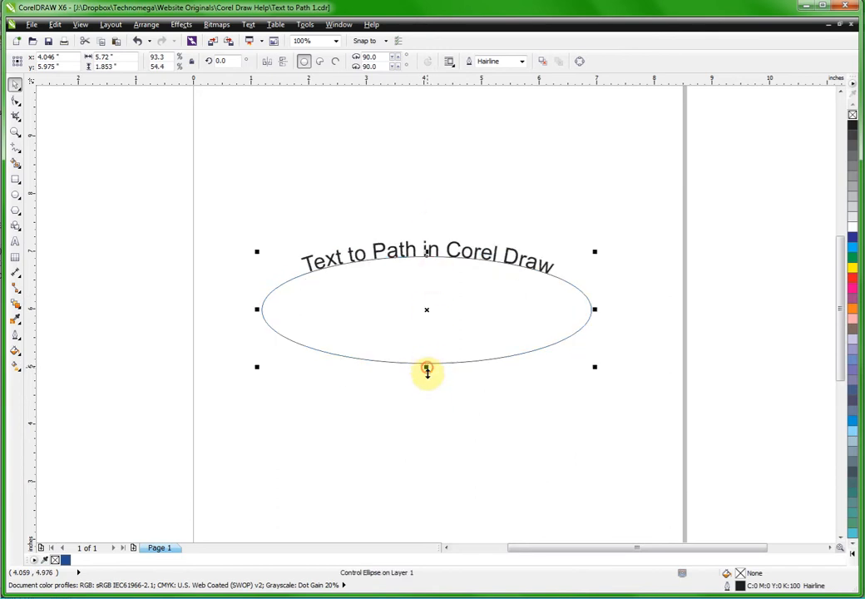
pyautogui.moveTo(426, 372); pyautogui.dragTo(426, 391)
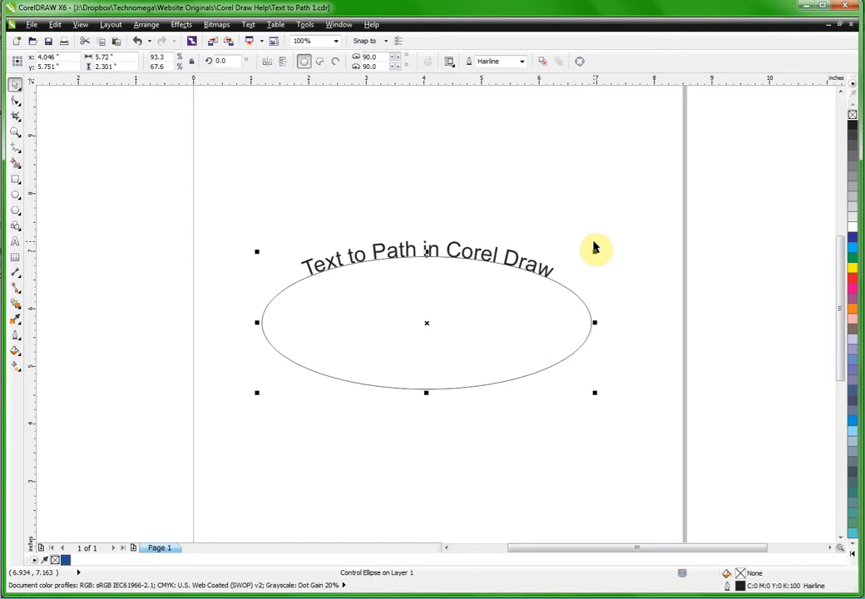
pyautogui.moveTo(789, 262)
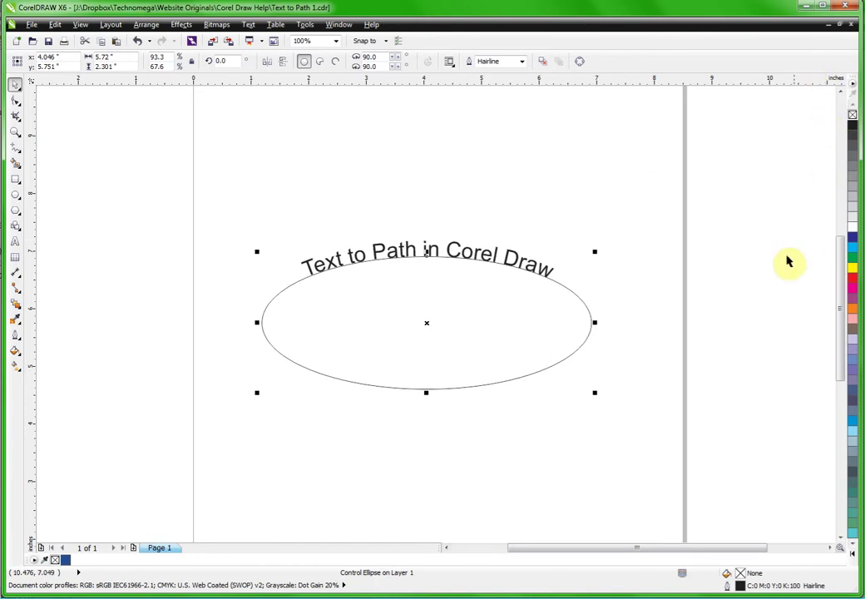
pyautogui.scroll(-3)
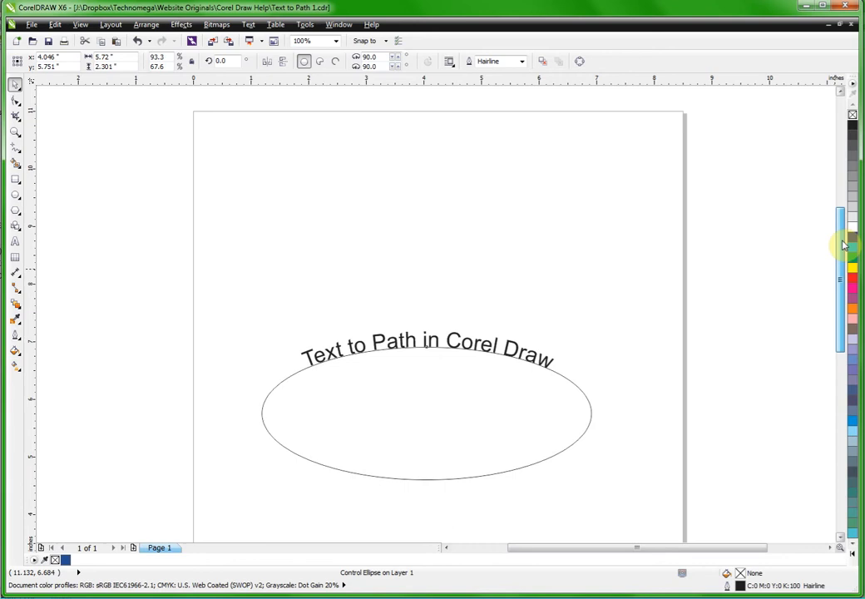
pyautogui.click(427, 410)
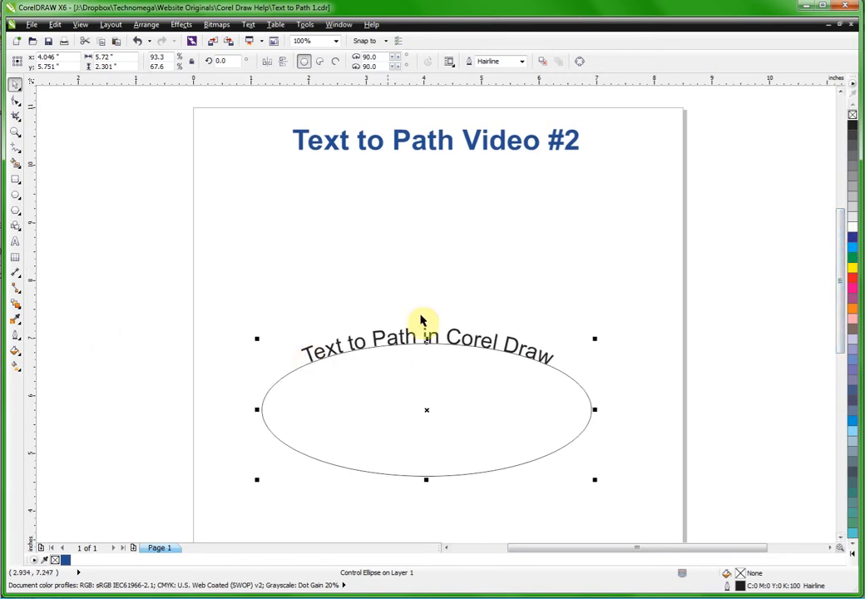
pyautogui.moveTo(544, 364)
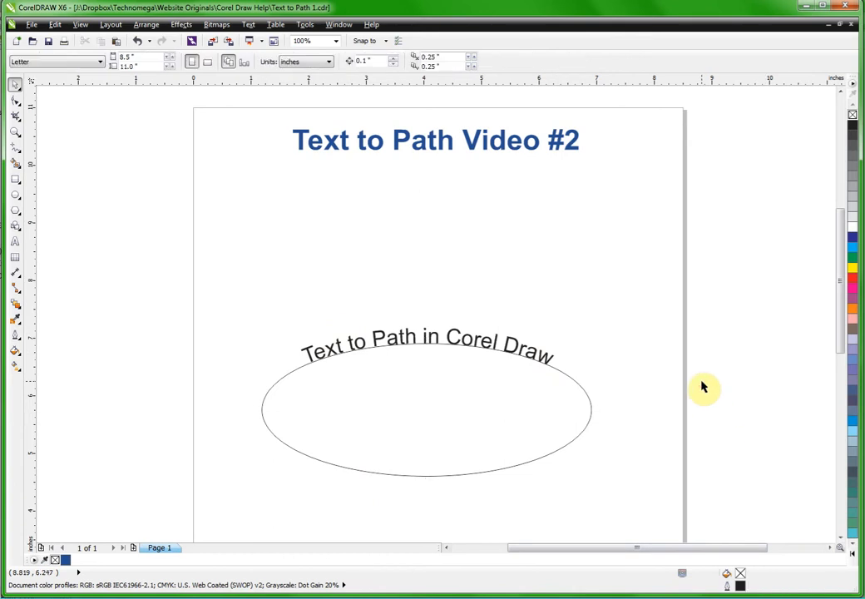
pyautogui.moveTo(546, 369)
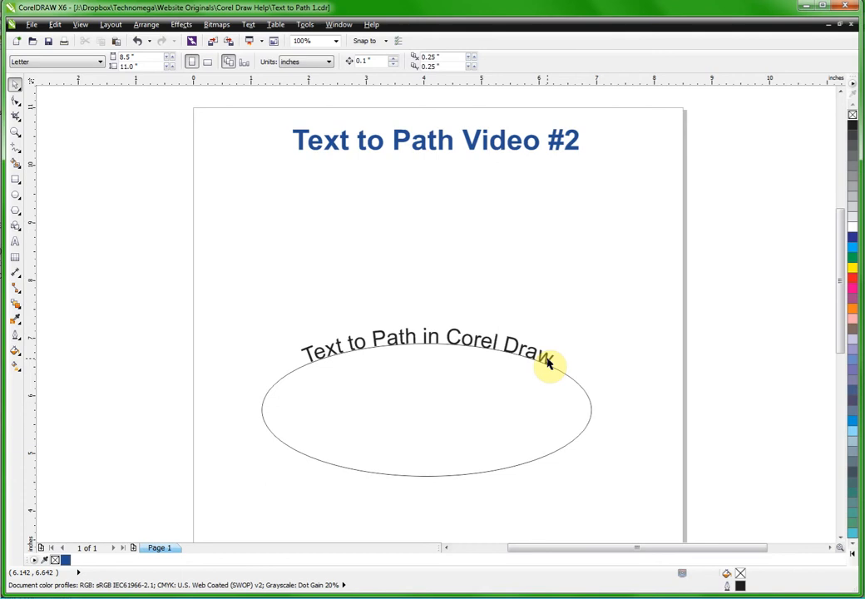
pyautogui.moveTo(614, 314)
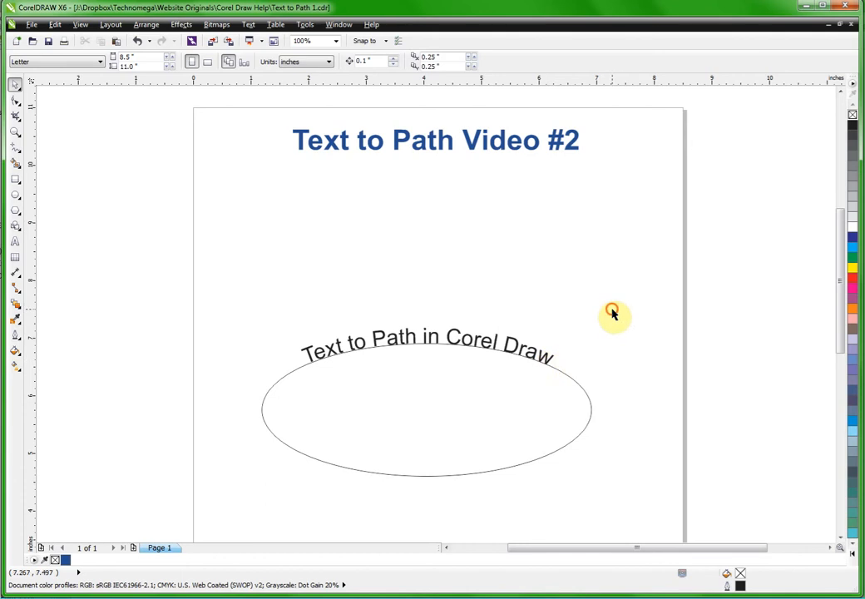
# Step: Select the curved Arial text running along the ellipse
pyautogui.click(424, 341)
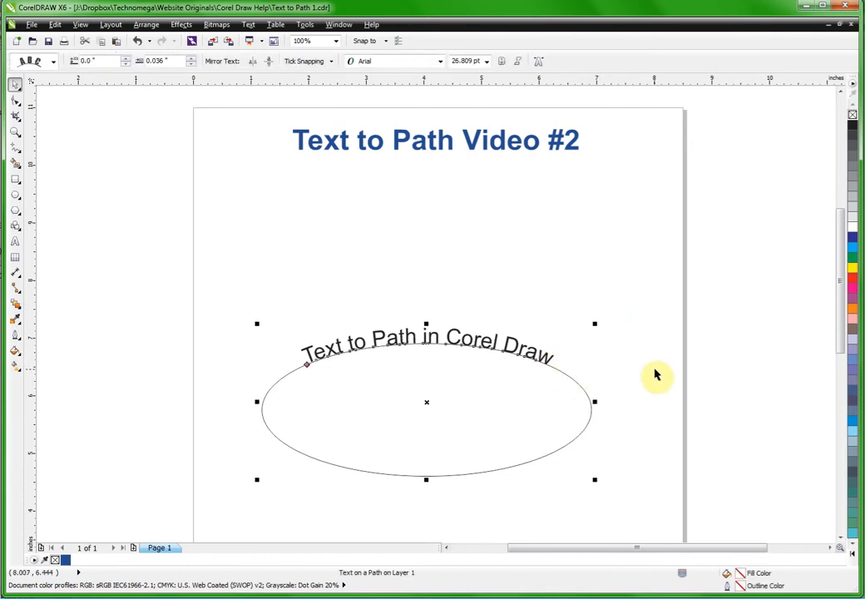
pyautogui.moveTo(415, 461)
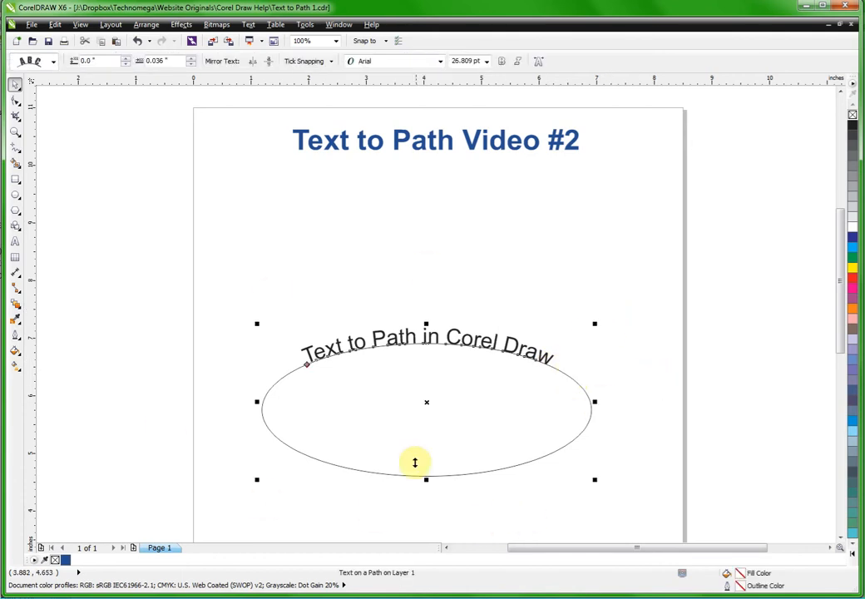
pyautogui.moveTo(340, 375)
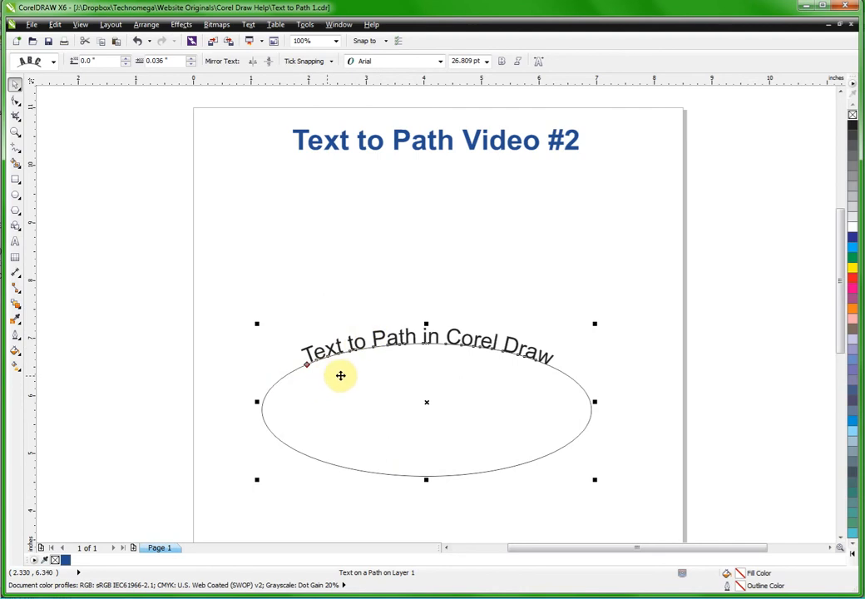
pyautogui.moveTo(349, 573)
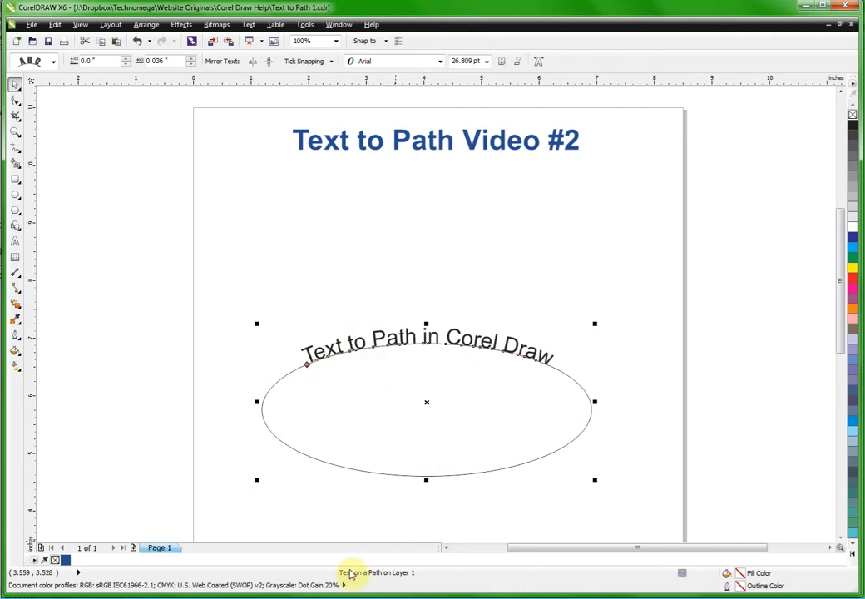
pyautogui.moveTo(364, 361)
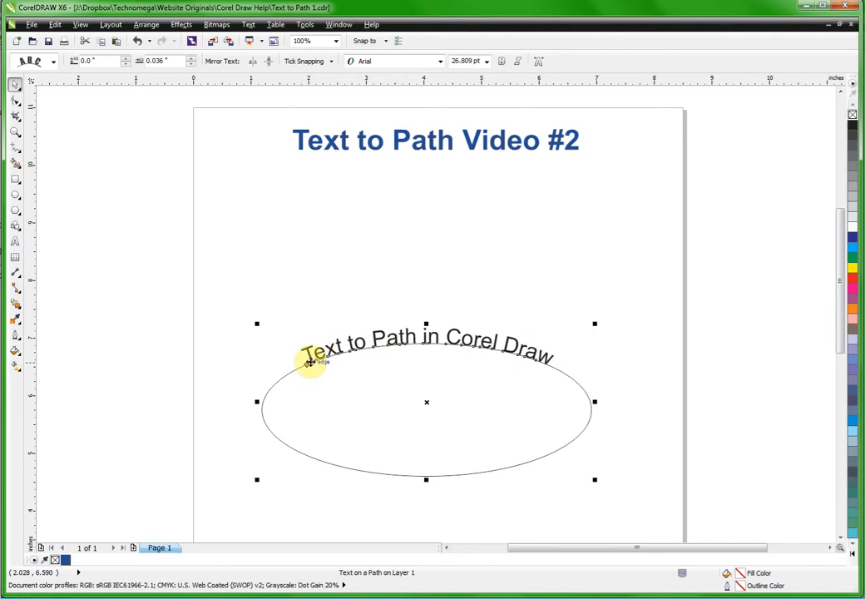
pyautogui.moveTo(447, 362)
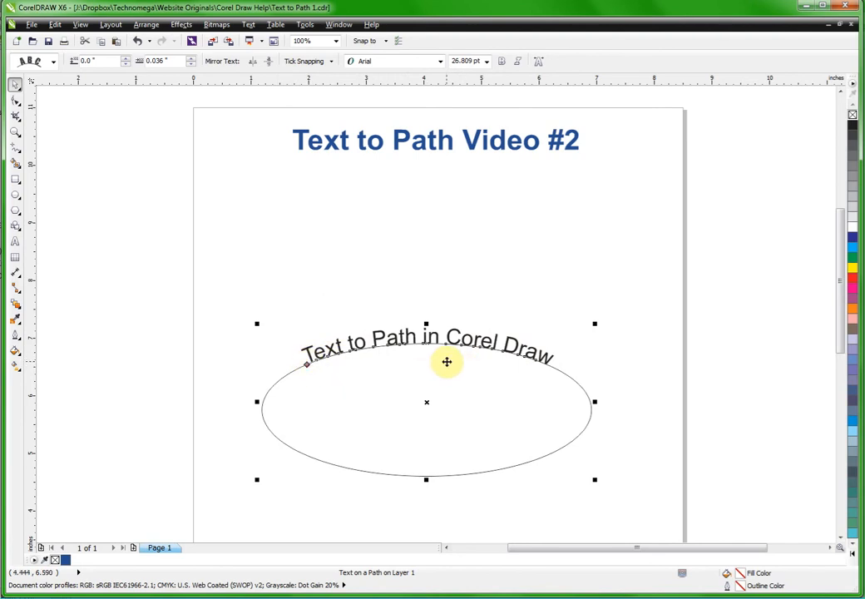
pyautogui.moveTo(309, 366)
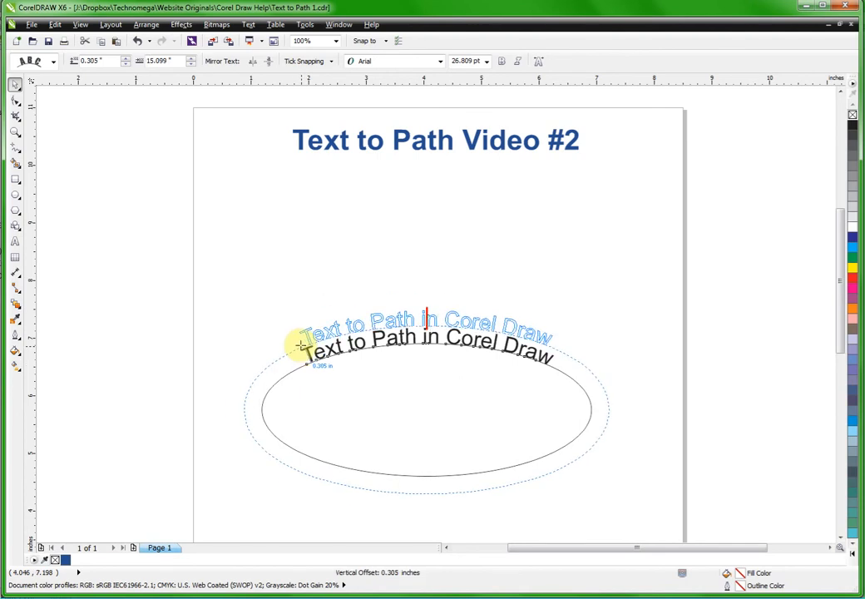
# Step: Adjust how far the curved text floats above the ellipse's outline
pyautogui.moveTo(301, 346); pyautogui.dragTo(302, 282)
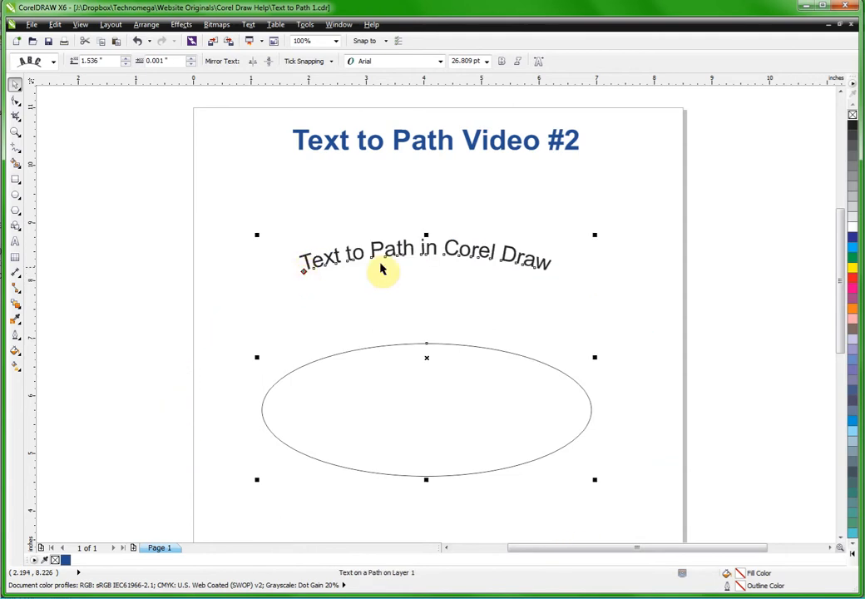
pyautogui.moveTo(504, 267)
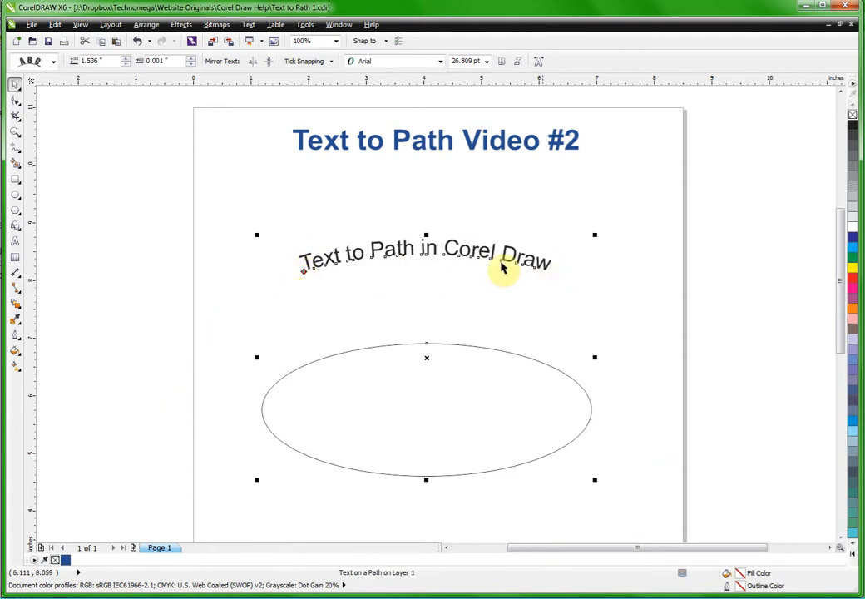
pyautogui.moveTo(499, 266); pyautogui.dragTo(312, 304)
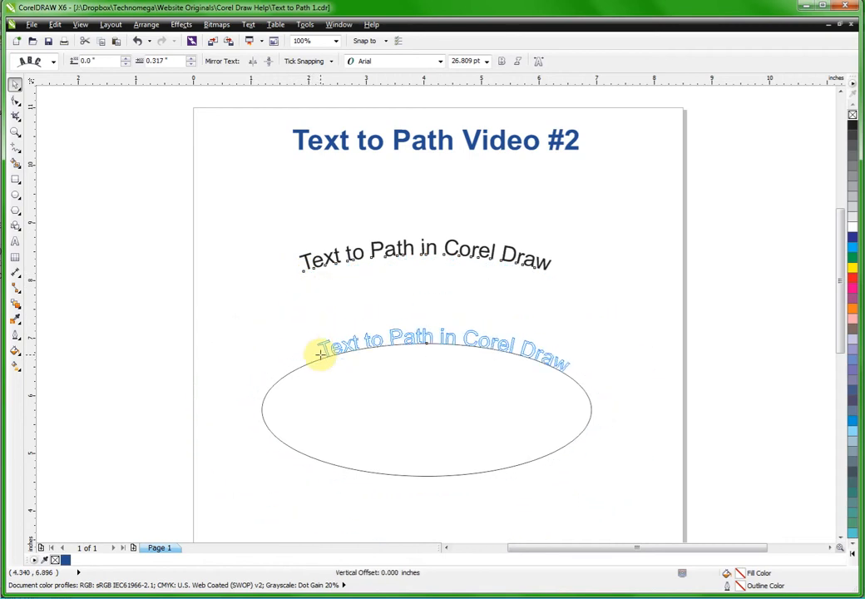
pyautogui.moveTo(319, 349); pyautogui.dragTo(319, 241)
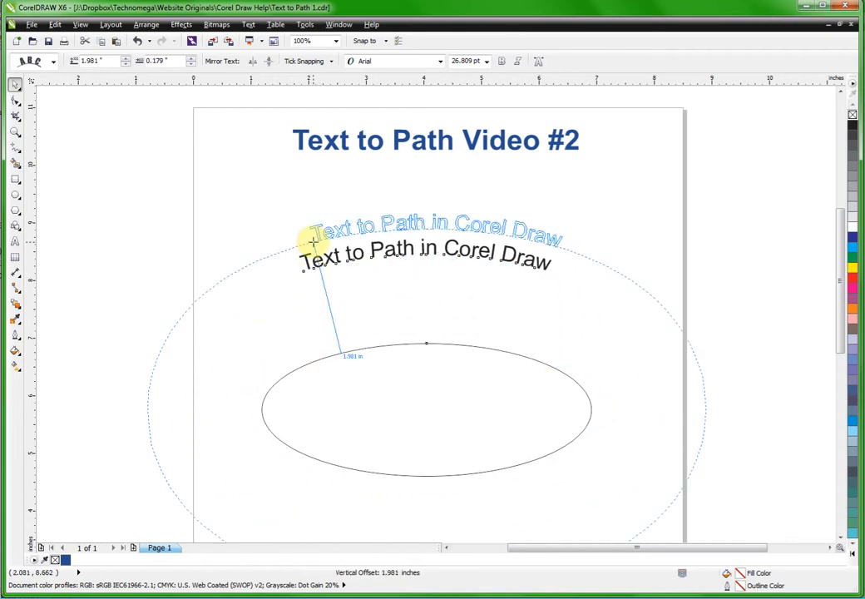
pyautogui.moveTo(312, 241); pyautogui.dragTo(319, 279)
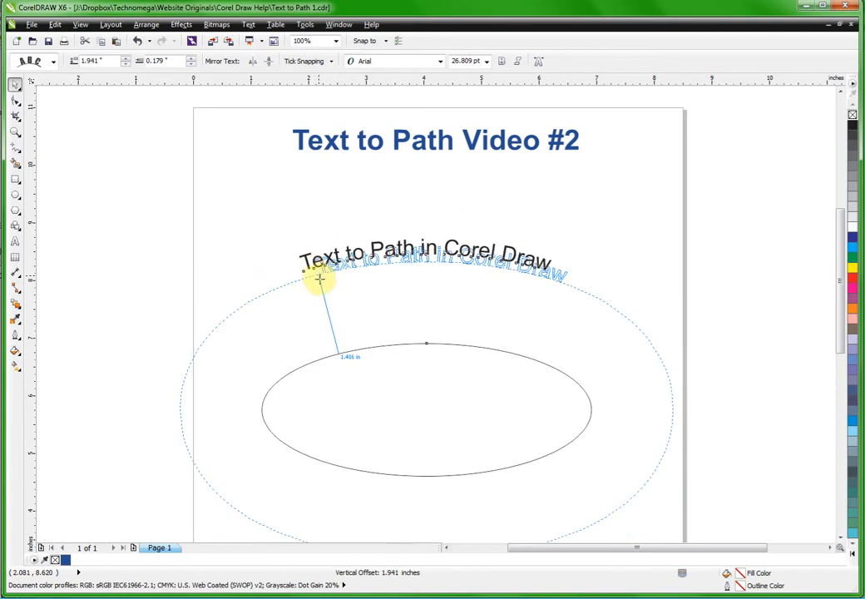
# Step: Settle the text onto the ellipse's top edge and centre it over the top
pyautogui.moveTo(319, 279); pyautogui.dragTo(323, 339)
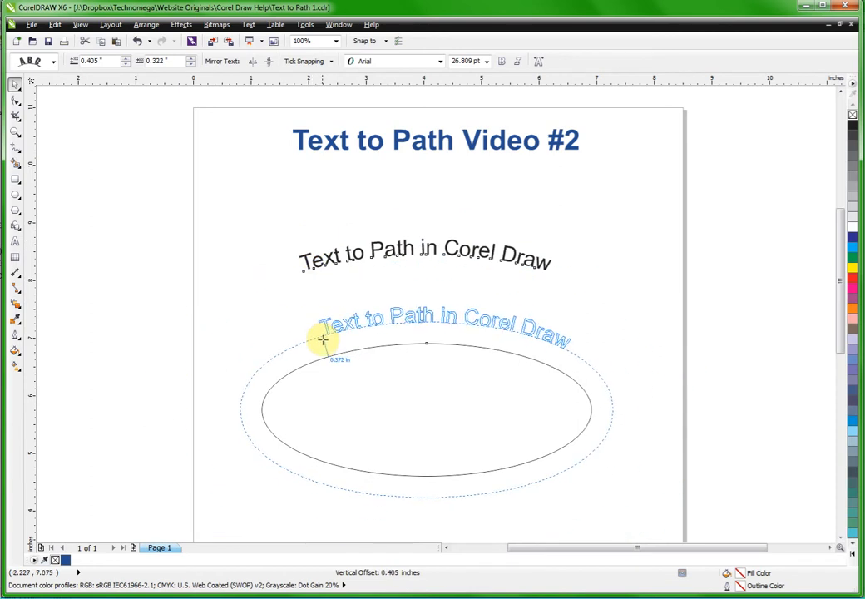
pyautogui.moveTo(323, 339); pyautogui.dragTo(323, 356)
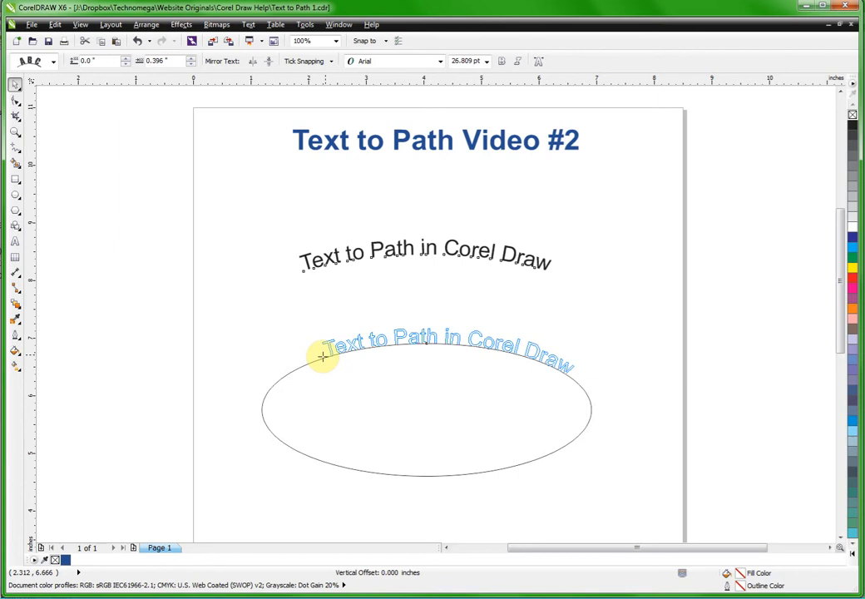
pyautogui.moveTo(322, 358); pyautogui.dragTo(360, 353)
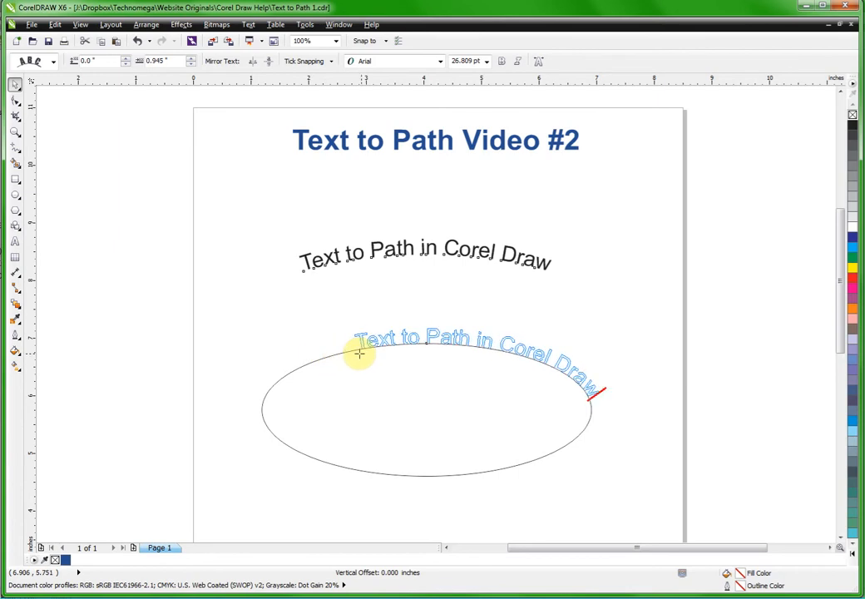
pyautogui.moveTo(359, 351); pyautogui.dragTo(305, 365)
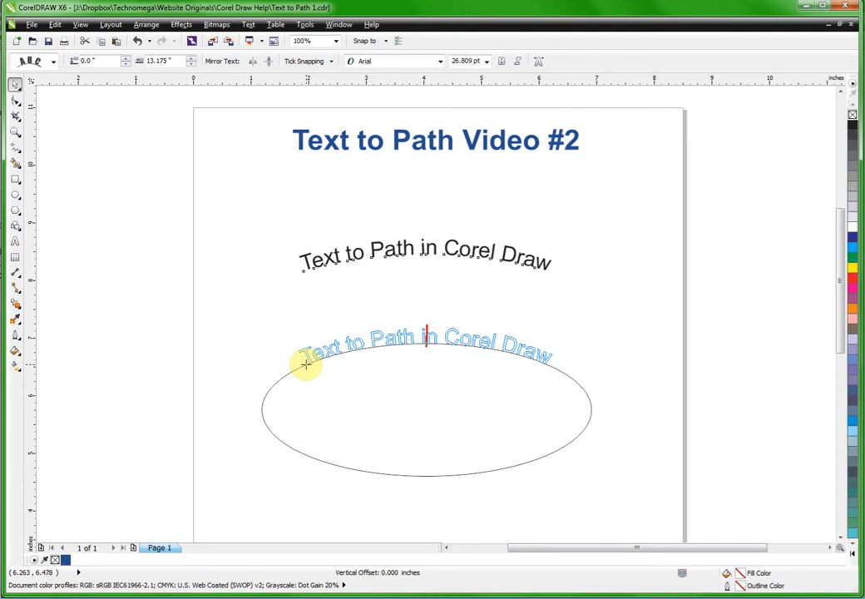
pyautogui.click(450, 341)
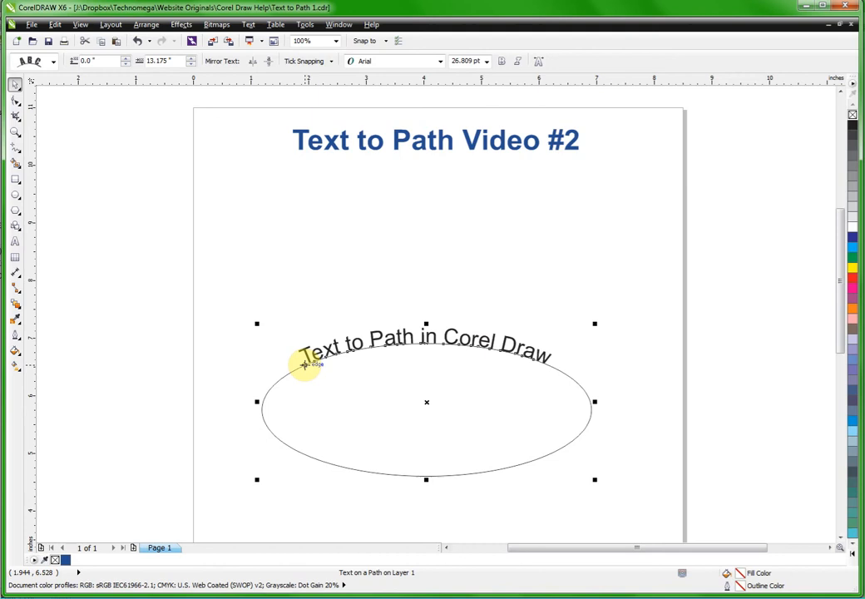
pyautogui.moveTo(307, 358); pyautogui.dragTo(361, 353)
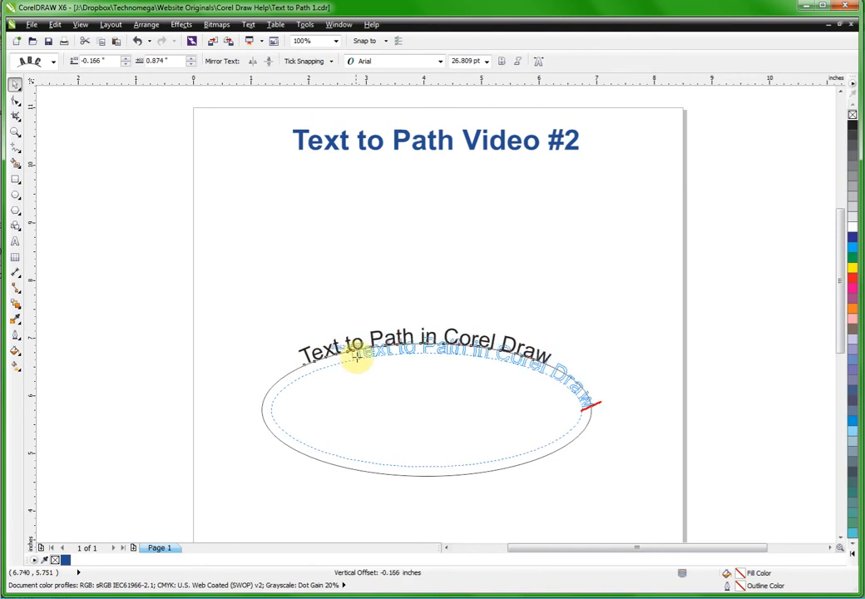
pyautogui.moveTo(356, 358); pyautogui.dragTo(556, 398)
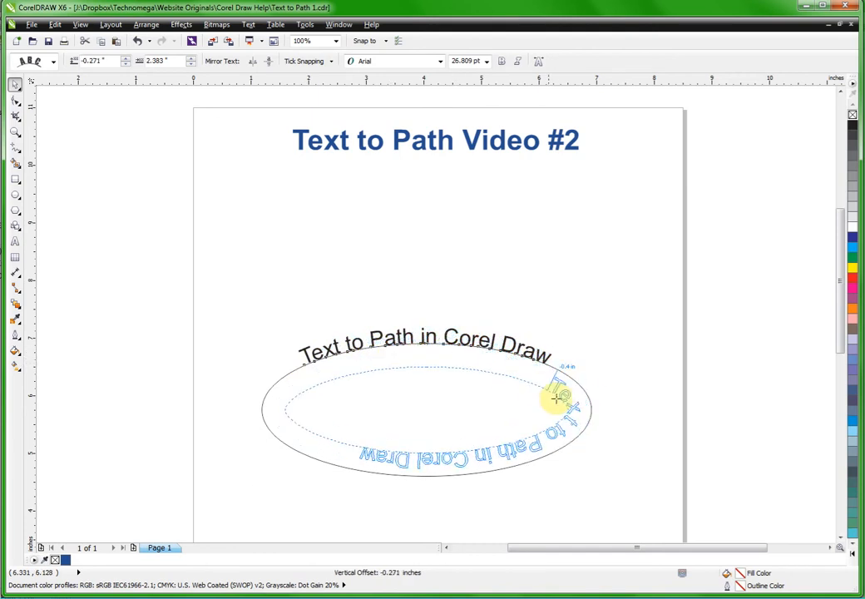
pyautogui.moveTo(557, 400); pyautogui.dragTo(563, 424)
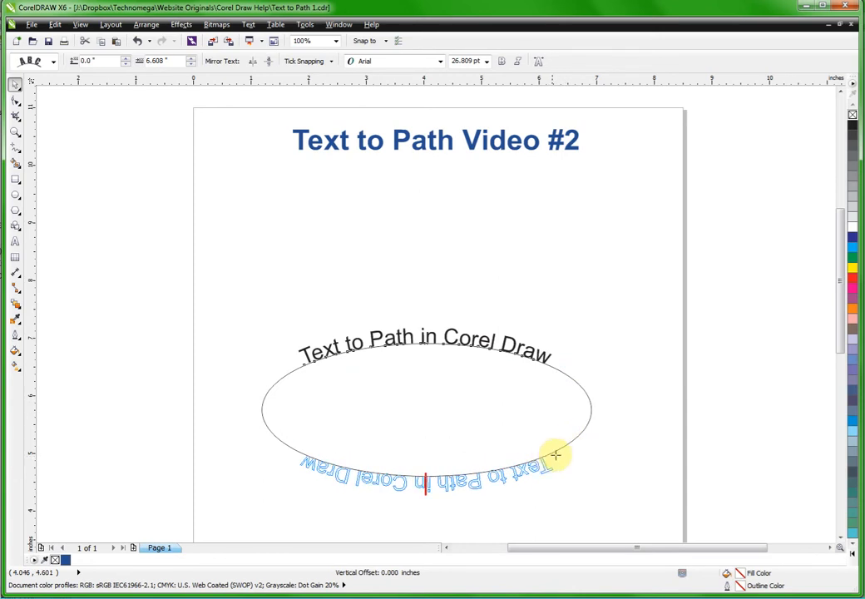
pyautogui.moveTo(554, 455); pyautogui.dragTo(348, 462)
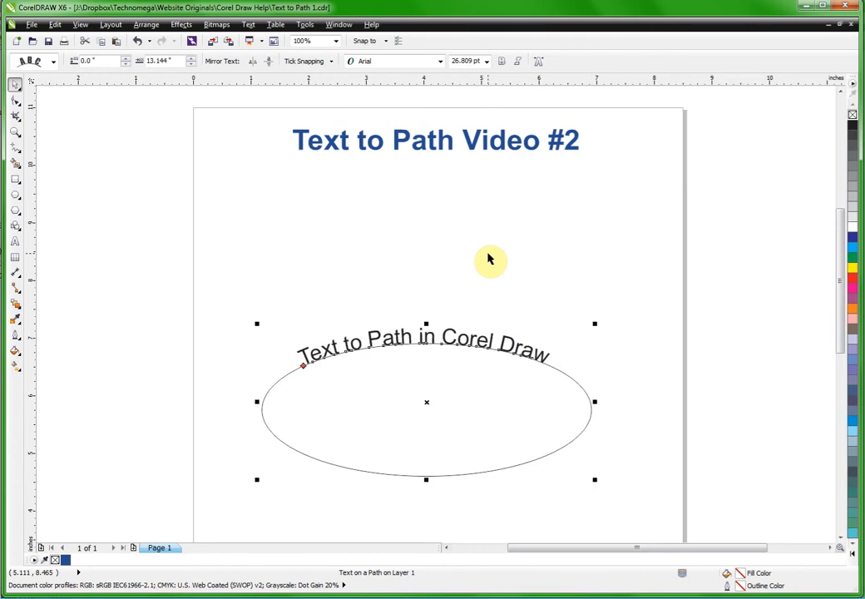
pyautogui.moveTo(365, 403)
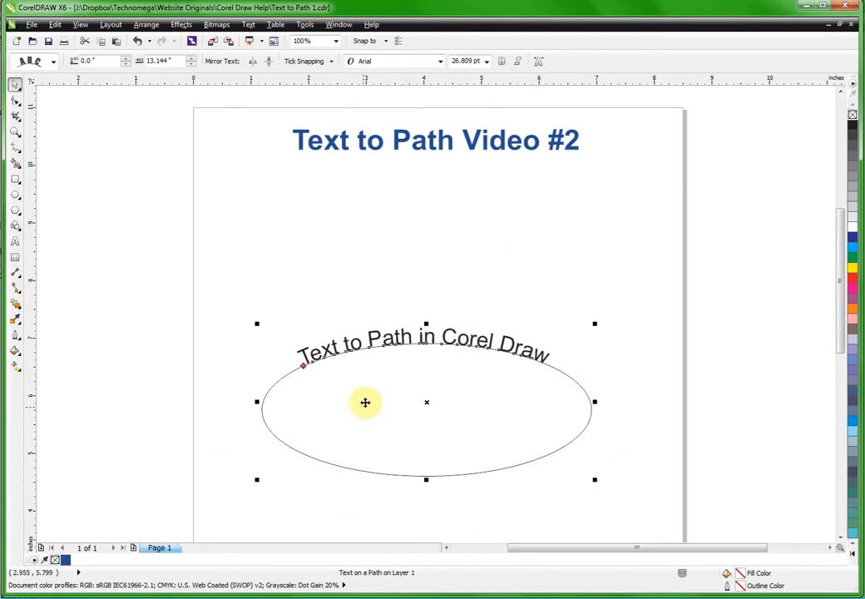
pyautogui.moveTo(425, 420)
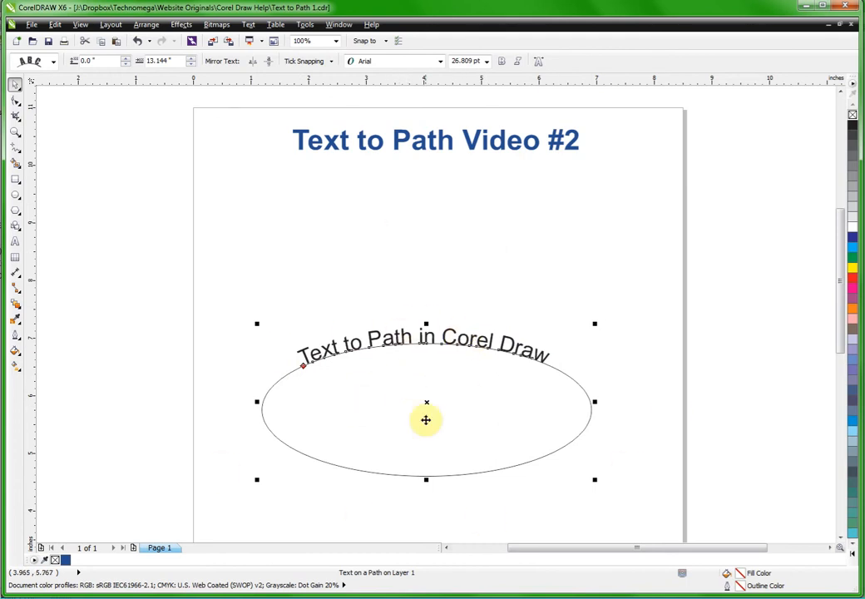
pyautogui.moveTo(349, 350)
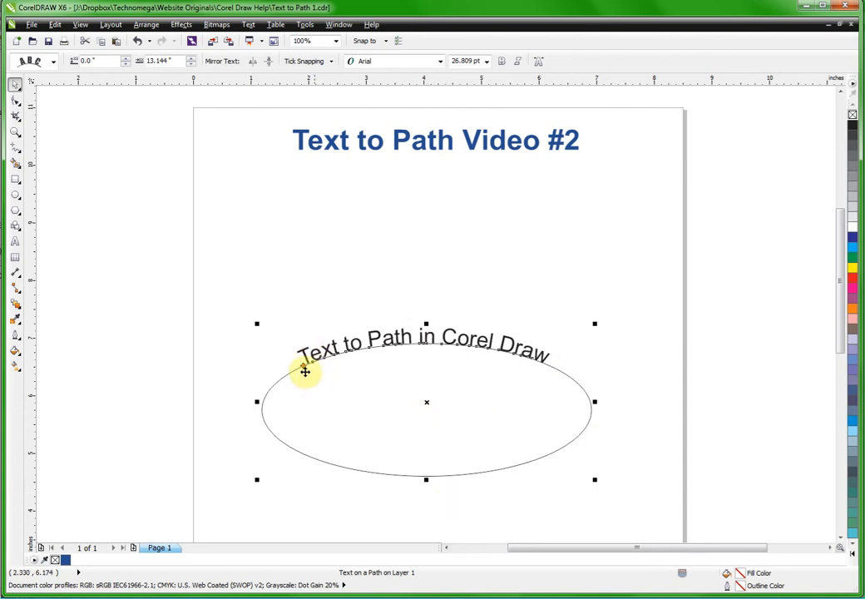
pyautogui.moveTo(487, 299)
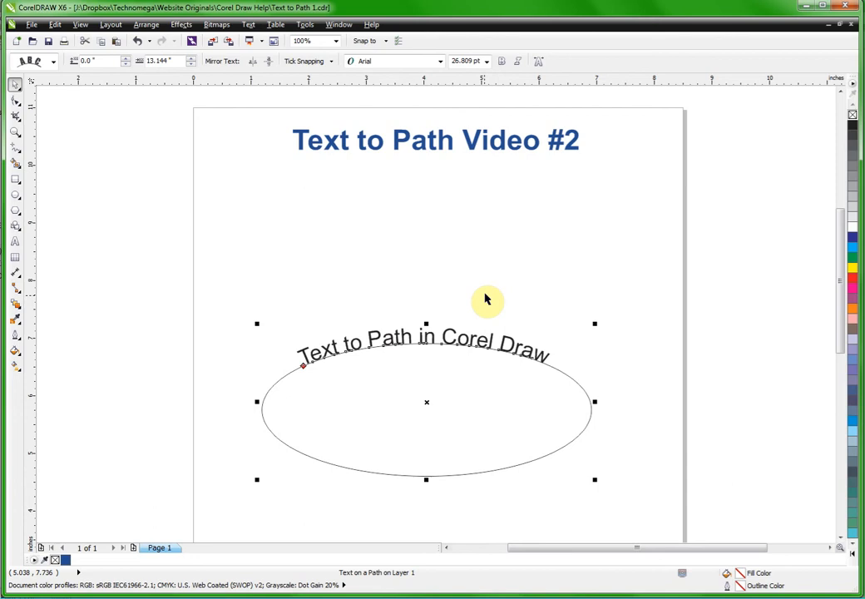
pyautogui.moveTo(610, 305)
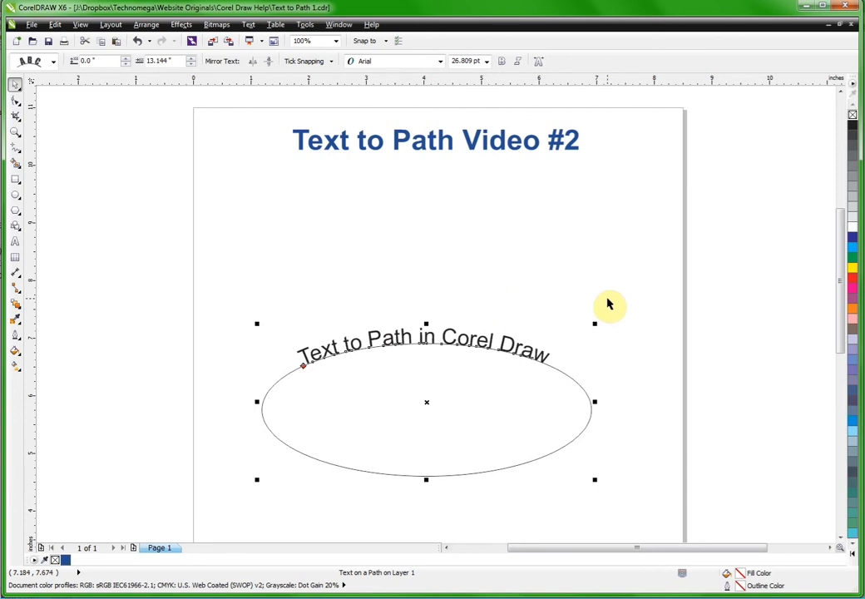
pyautogui.moveTo(499, 244)
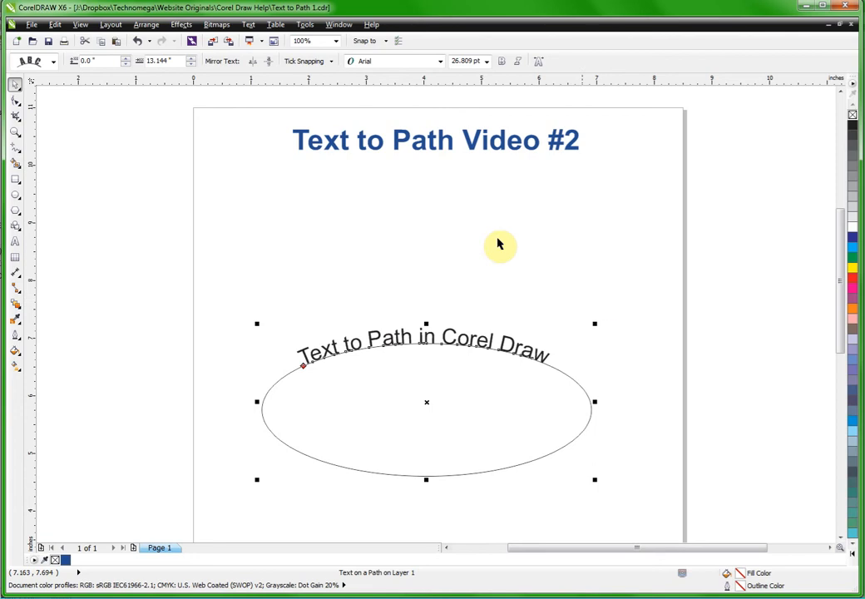
pyautogui.moveTo(331, 205)
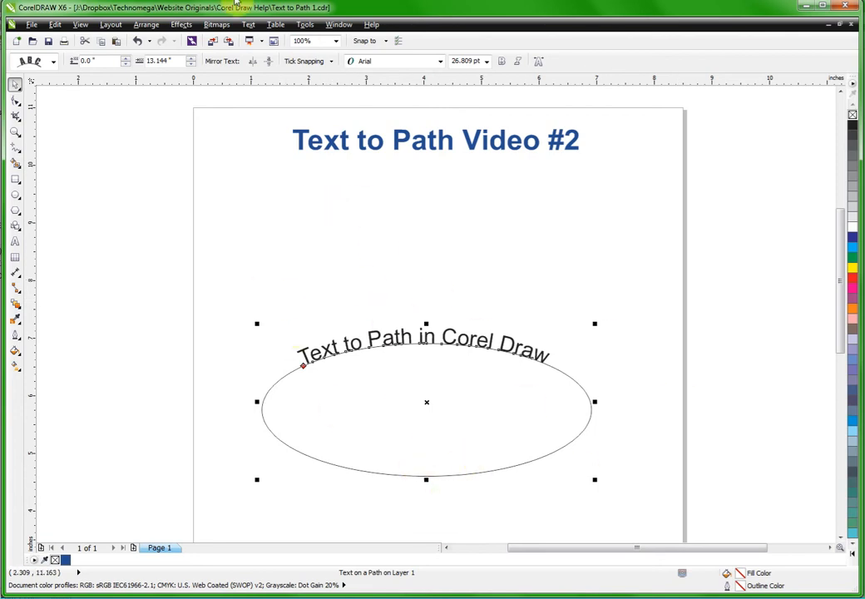
# Step: Mirror the text horizontally and vertically, then place it under the ellipse's bottom edge
pyautogui.click(254, 60)
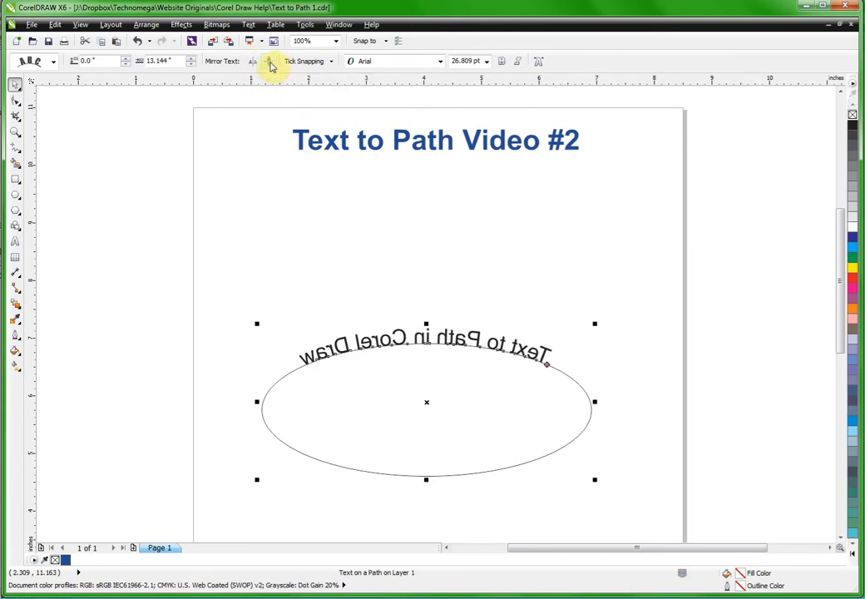
pyautogui.click(268, 61)
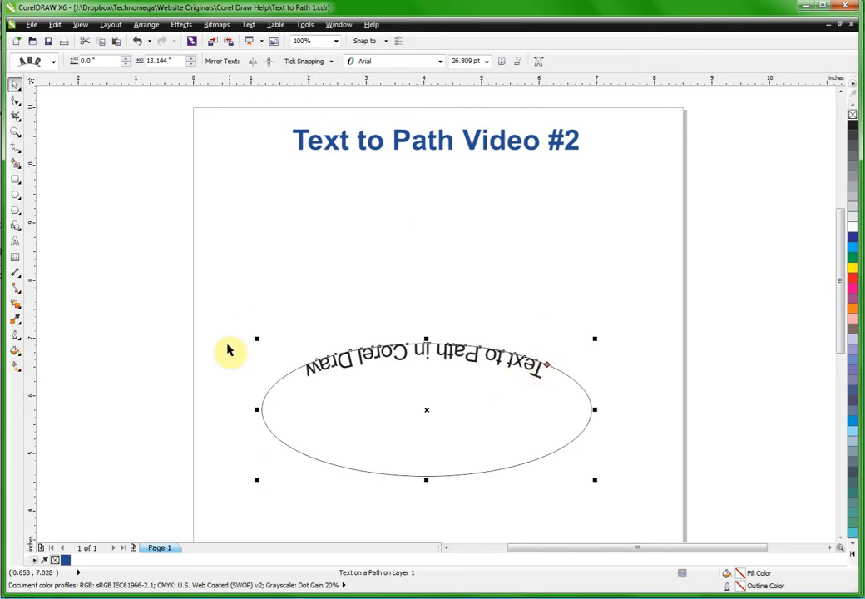
pyautogui.moveTo(549, 366)
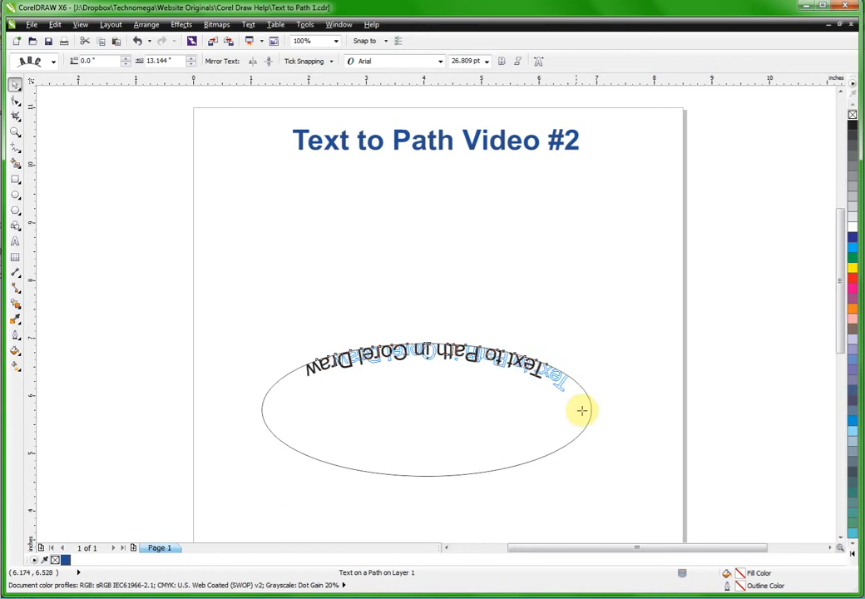
pyautogui.moveTo(582, 410); pyautogui.dragTo(316, 489)
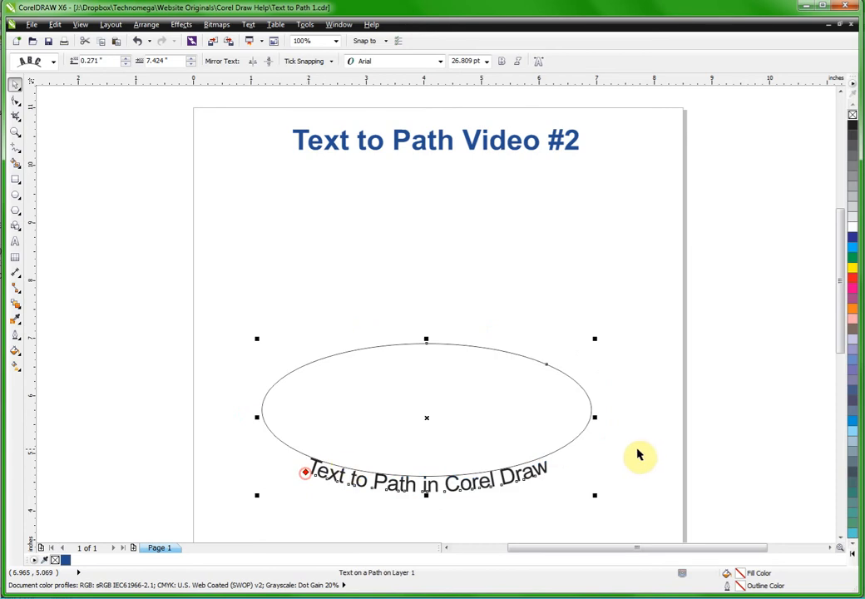
pyautogui.click(290, 491)
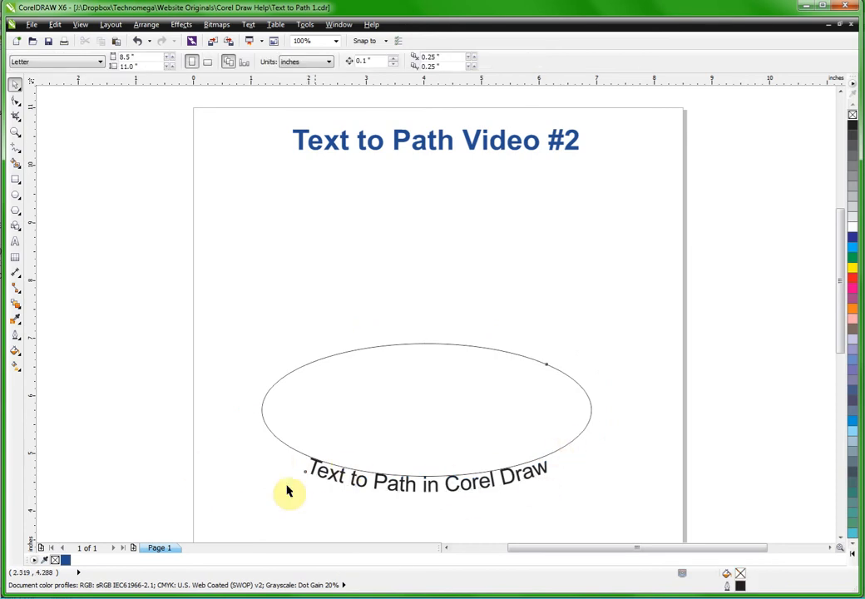
pyautogui.moveTo(312, 474)
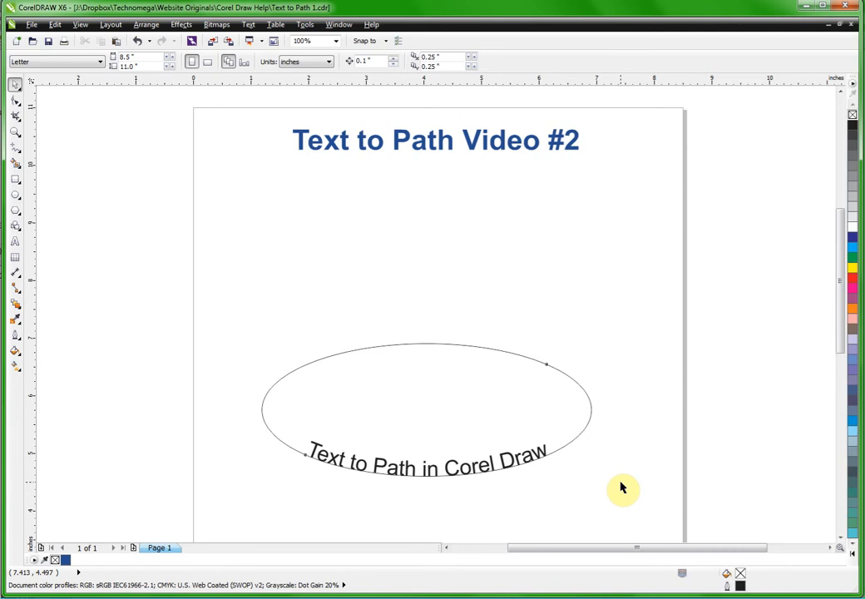
pyautogui.moveTo(454, 476)
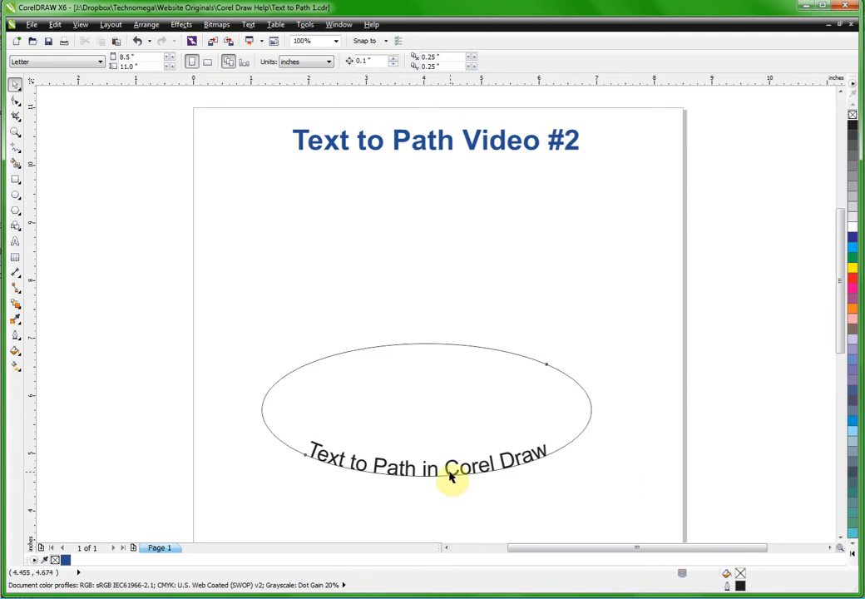
pyautogui.moveTo(526, 475)
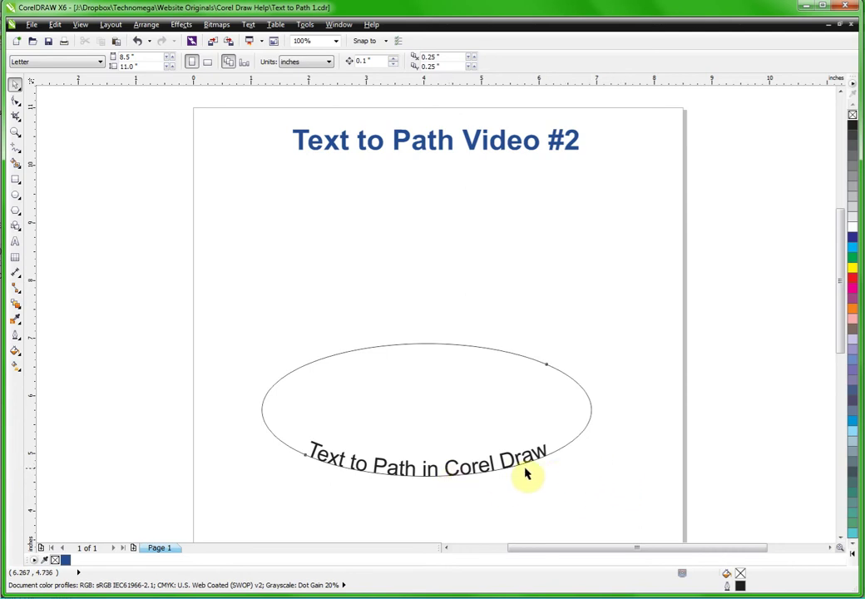
pyautogui.moveTo(544, 460)
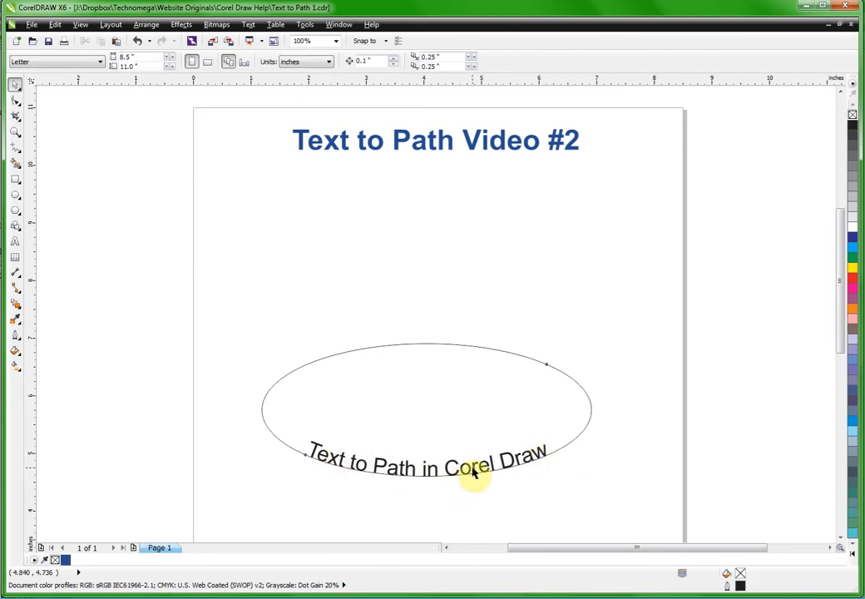
pyautogui.moveTo(490, 426)
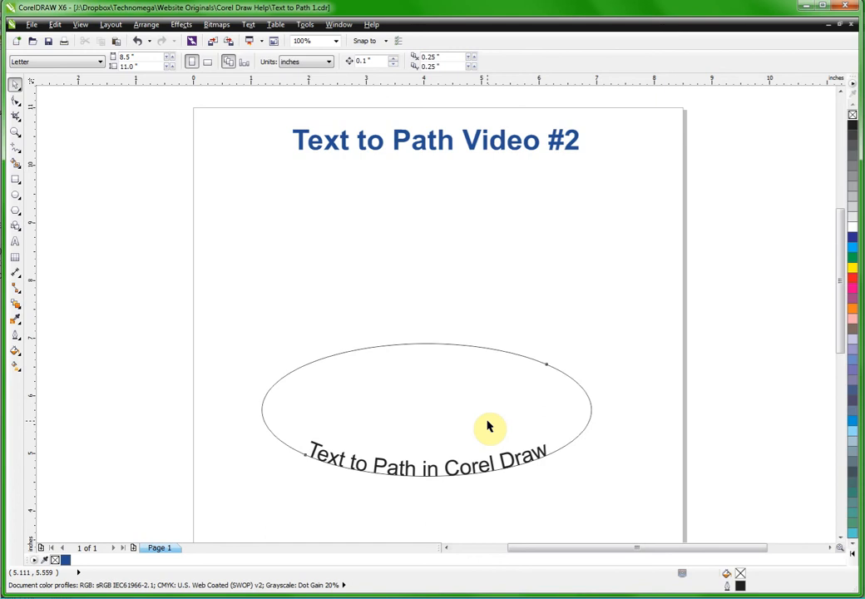
pyautogui.moveTo(566, 379)
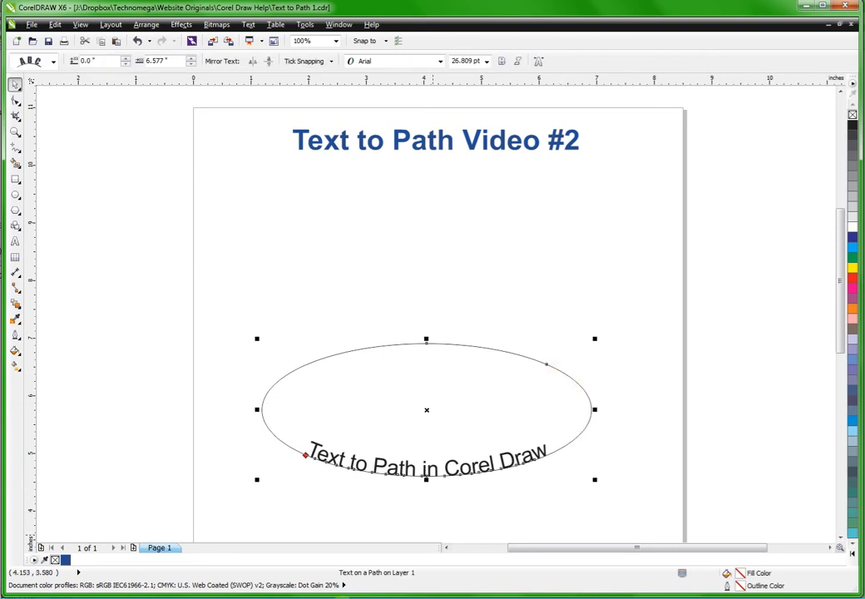
pyautogui.moveTo(612, 409)
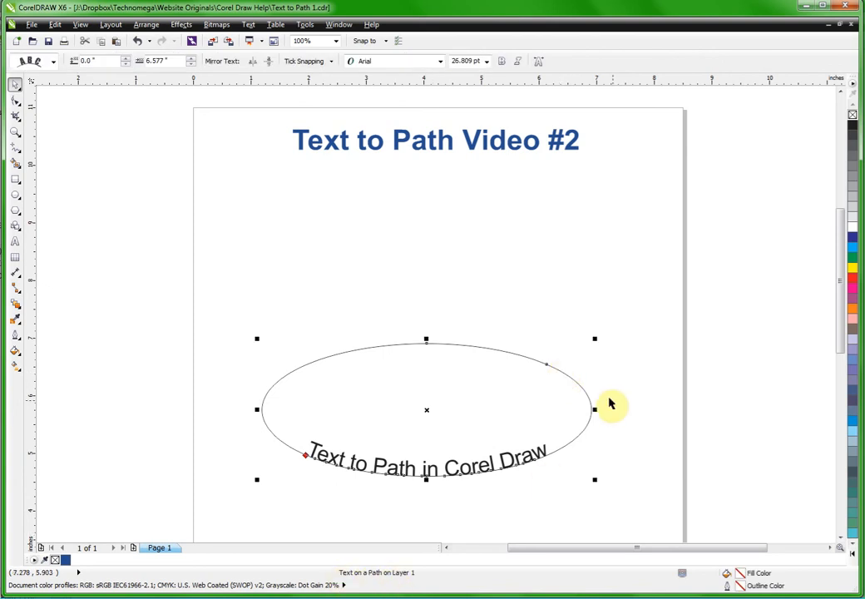
# Step: Set the ellipse to No Outline so only the arched text remains visible
pyautogui.click(594, 408)
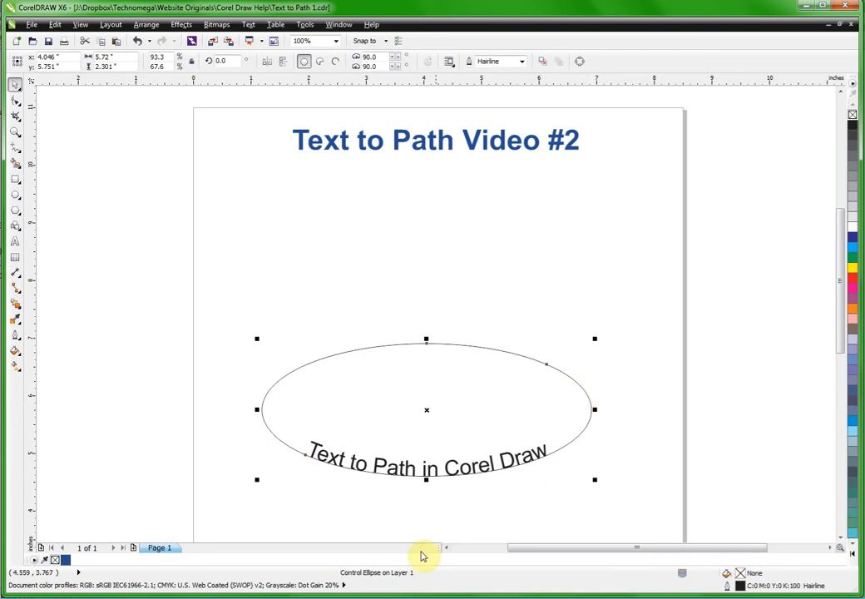
pyautogui.moveTo(585, 461)
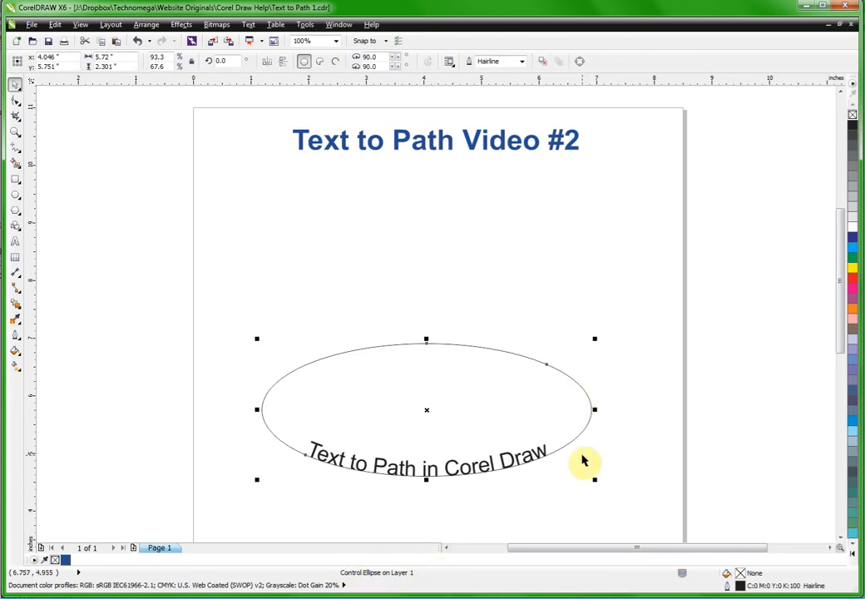
pyautogui.moveTo(624, 448)
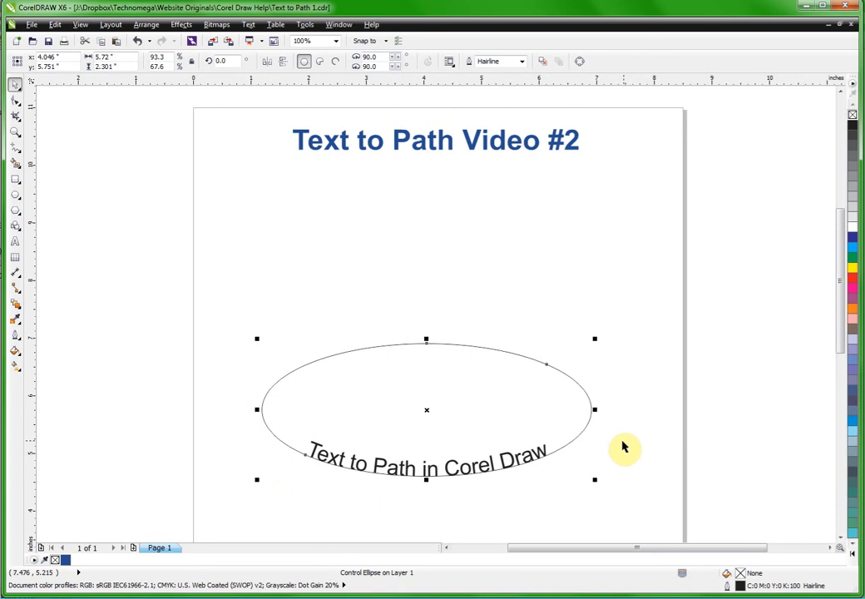
pyautogui.moveTo(562, 445)
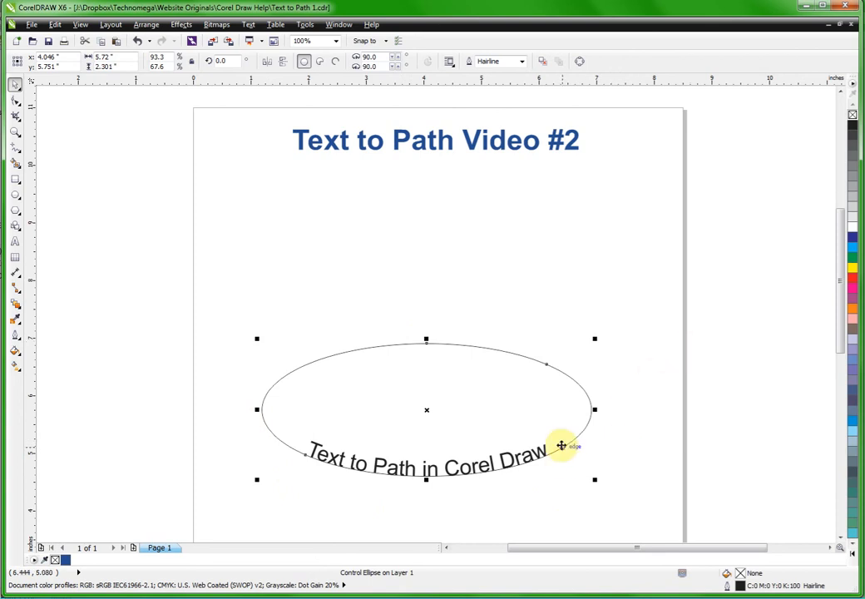
pyautogui.moveTo(100, 332)
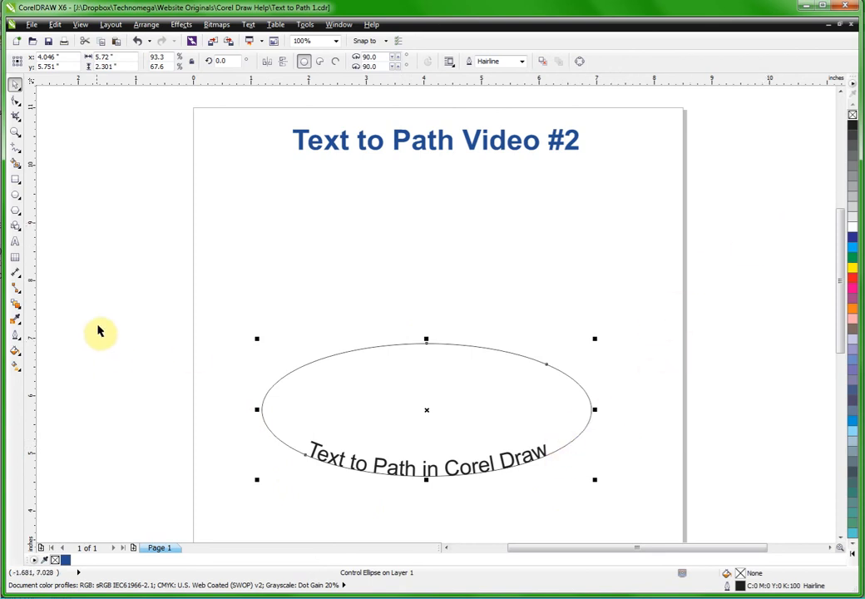
pyautogui.click(15, 338)
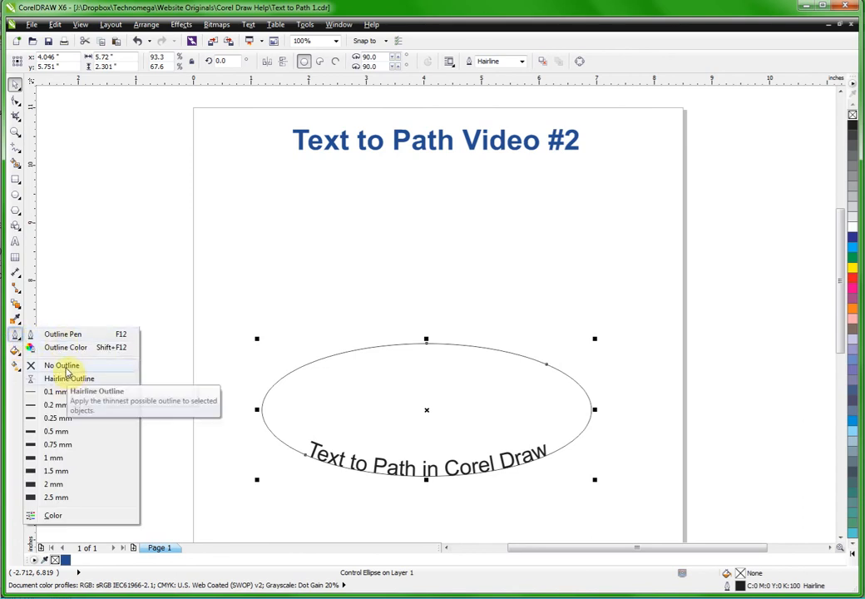
pyautogui.click(62, 366)
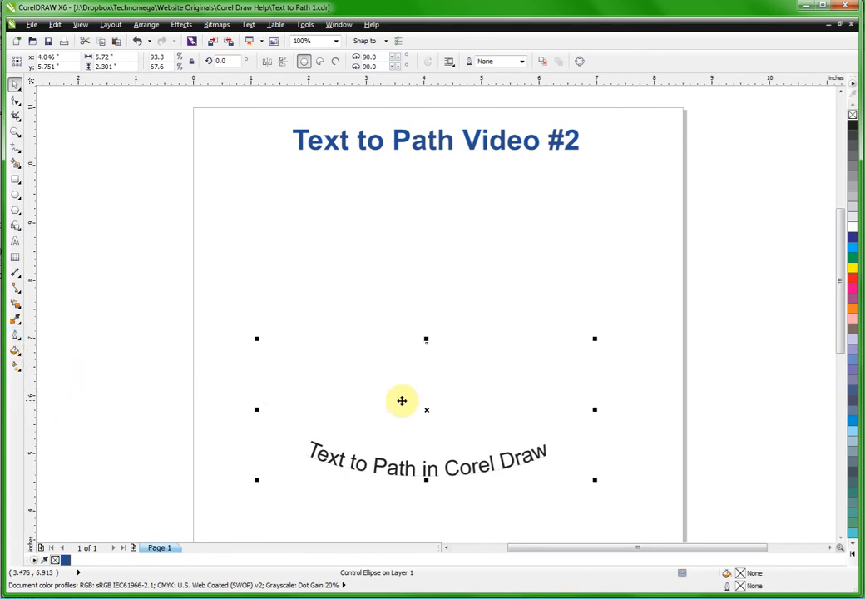
pyautogui.click(496, 519)
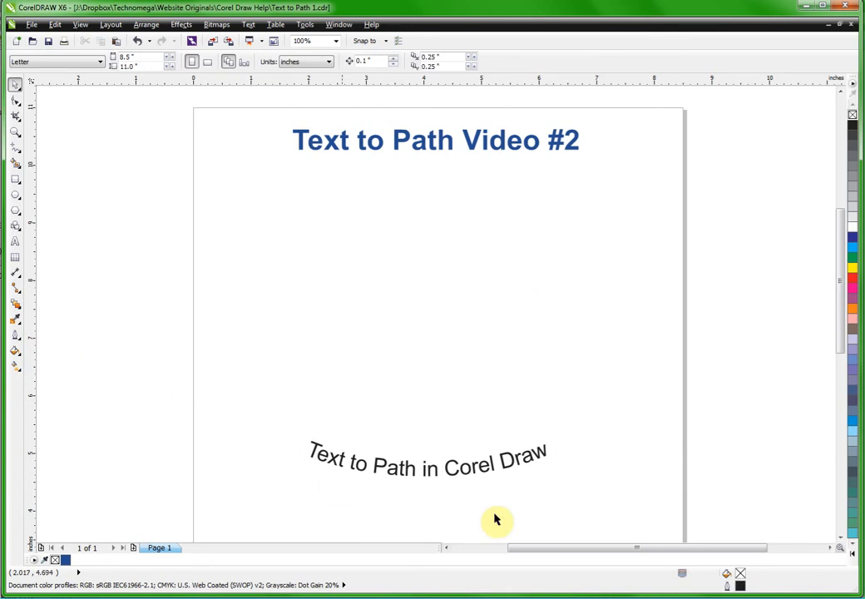
pyautogui.moveTo(564, 439)
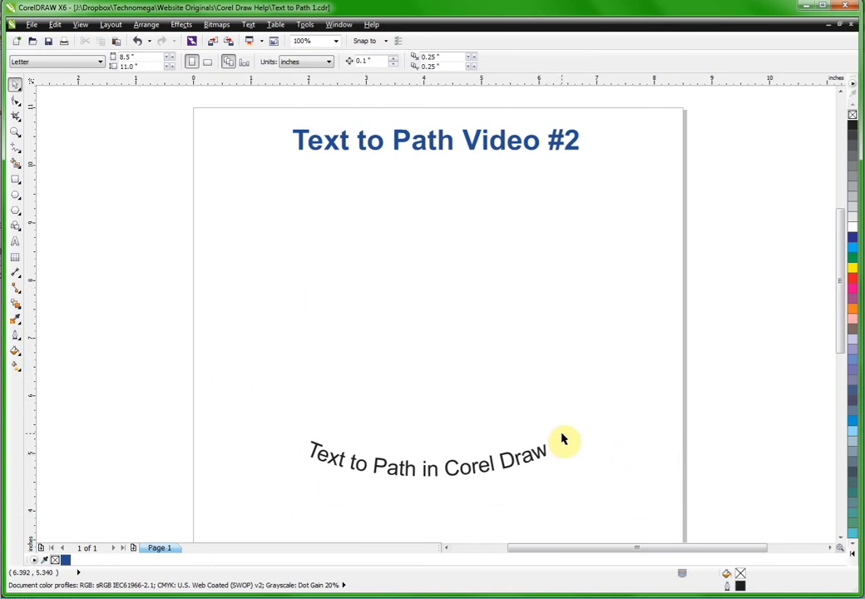
pyautogui.moveTo(200, 457)
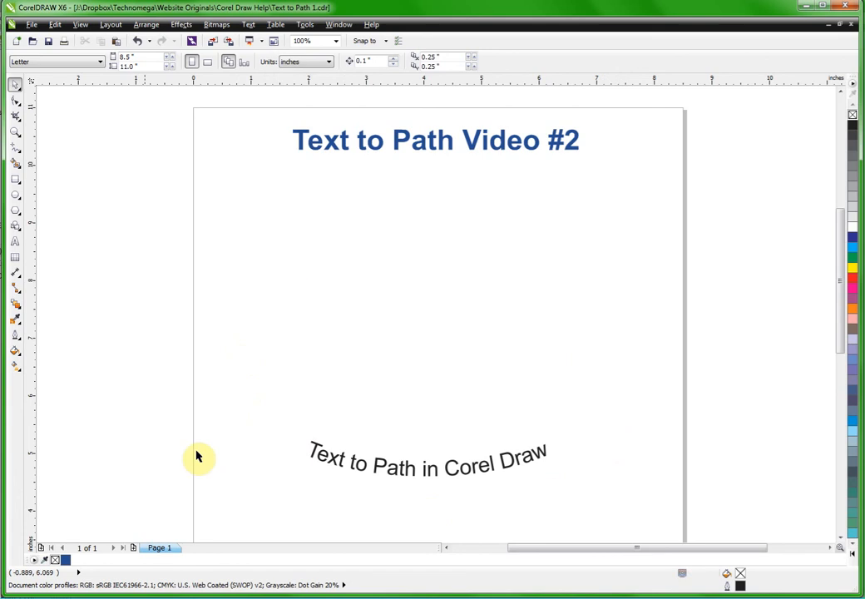
pyautogui.moveTo(408, 473)
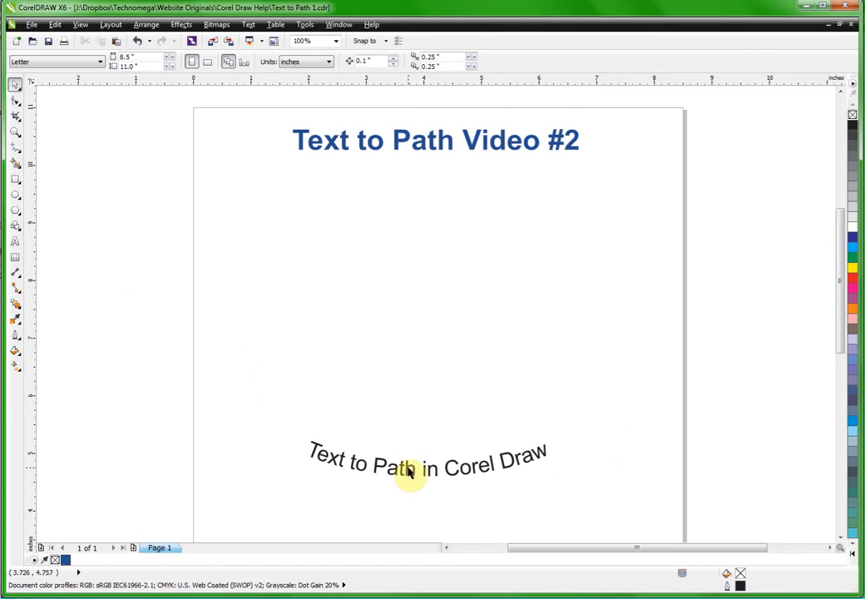
# Step: Select the invisible ellipse by way of the arched text it carries
pyautogui.click(408, 466)
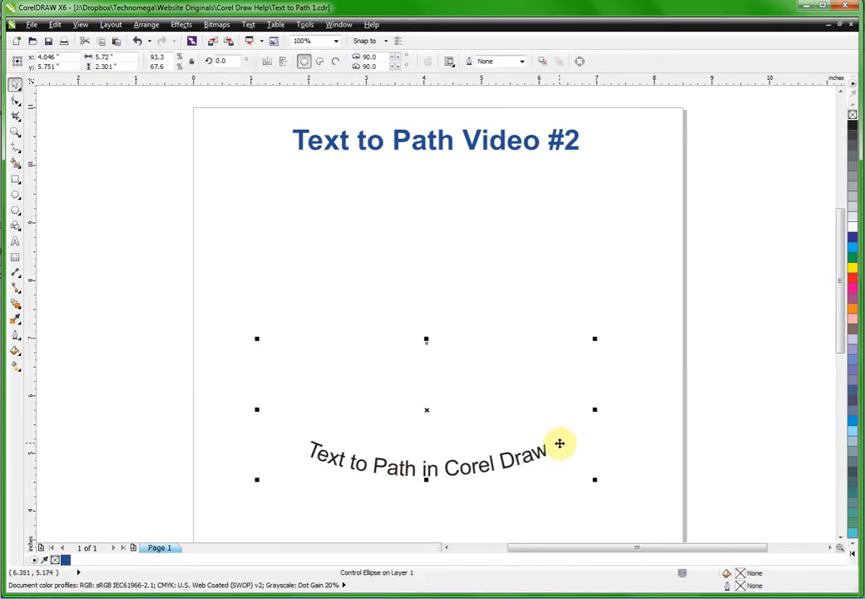
pyautogui.moveTo(402, 382)
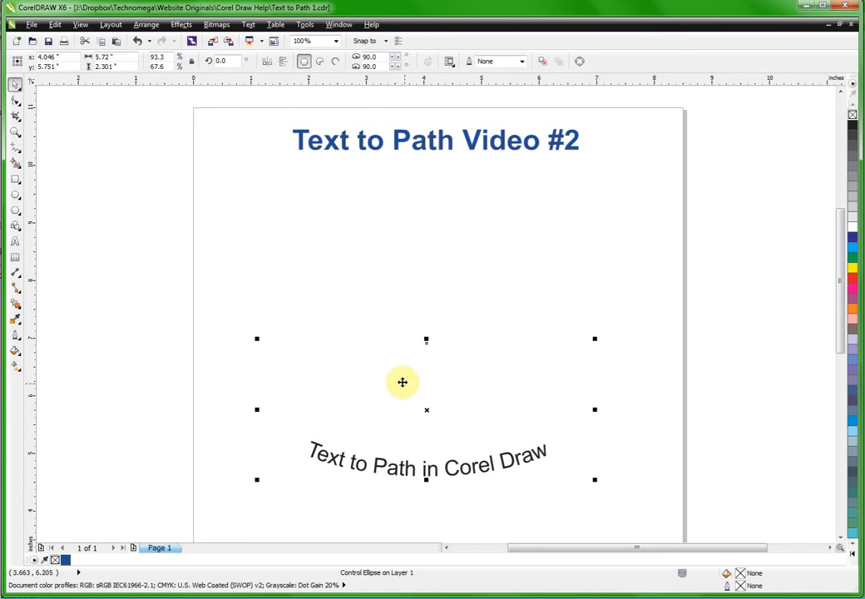
pyautogui.moveTo(403, 382)
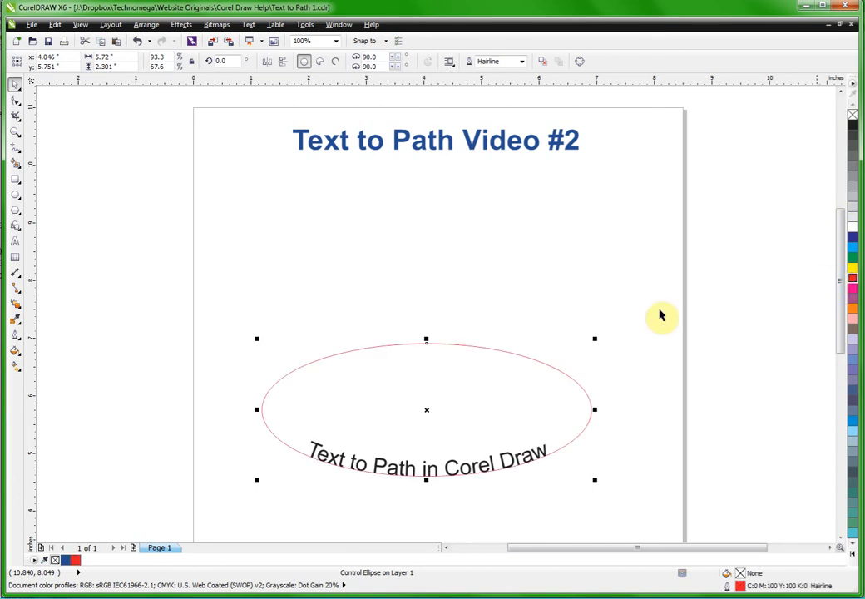
pyautogui.moveTo(855, 283)
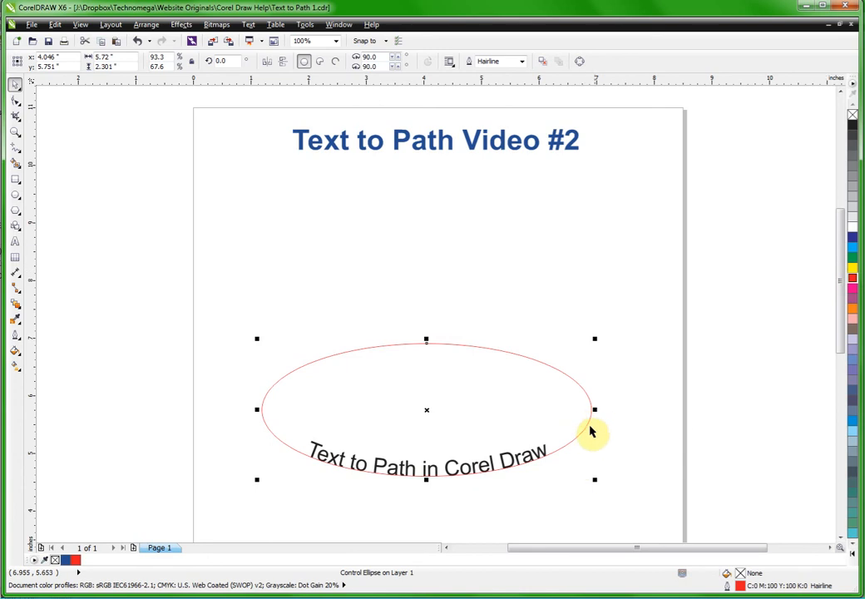
pyautogui.moveTo(209, 422)
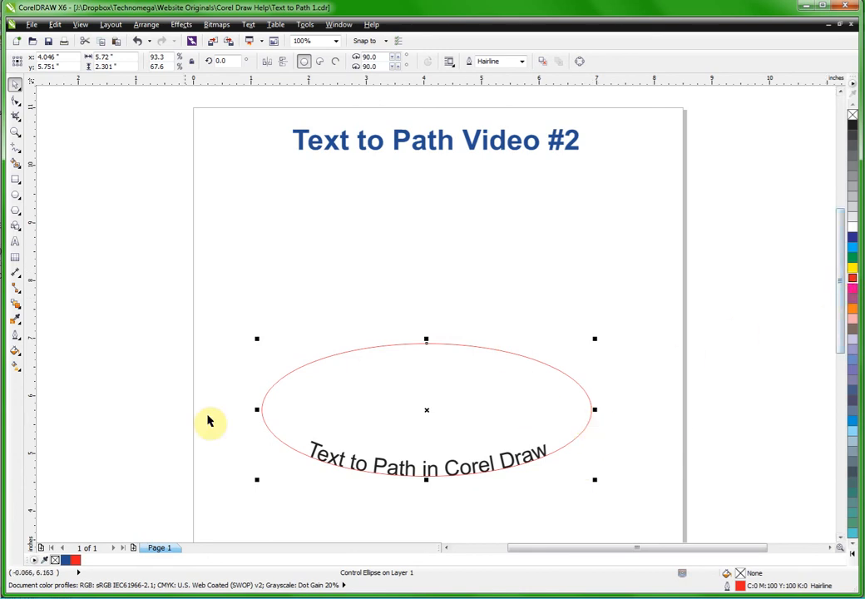
pyautogui.moveTo(718, 346)
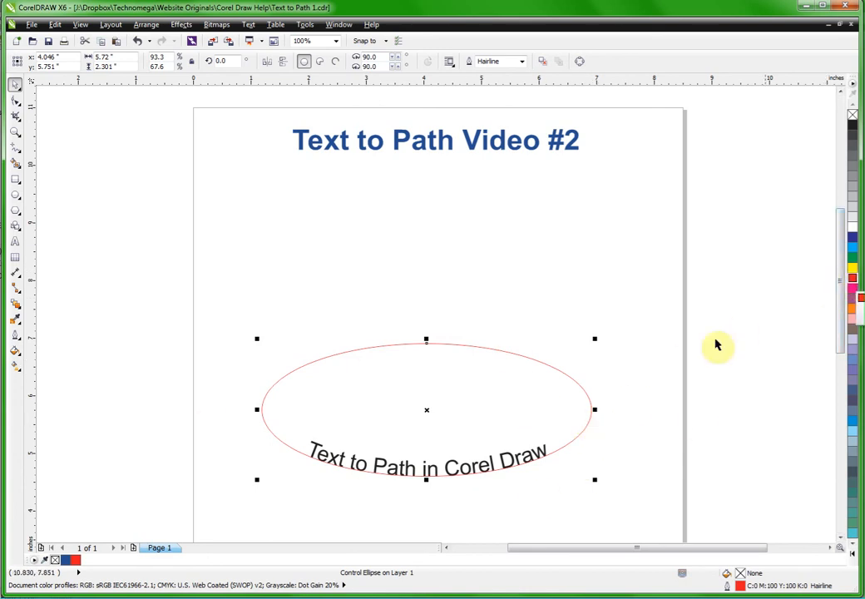
pyautogui.moveTo(569, 474)
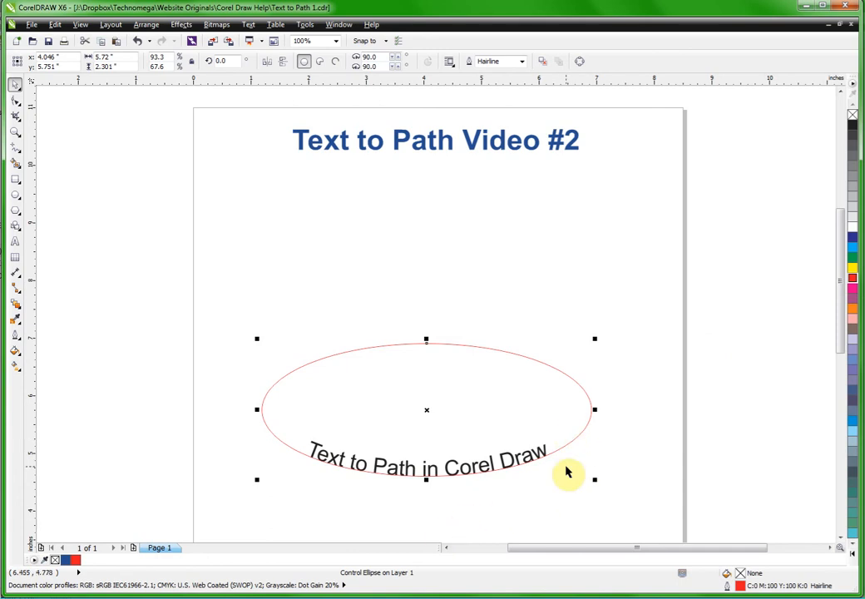
pyautogui.moveTo(564, 472)
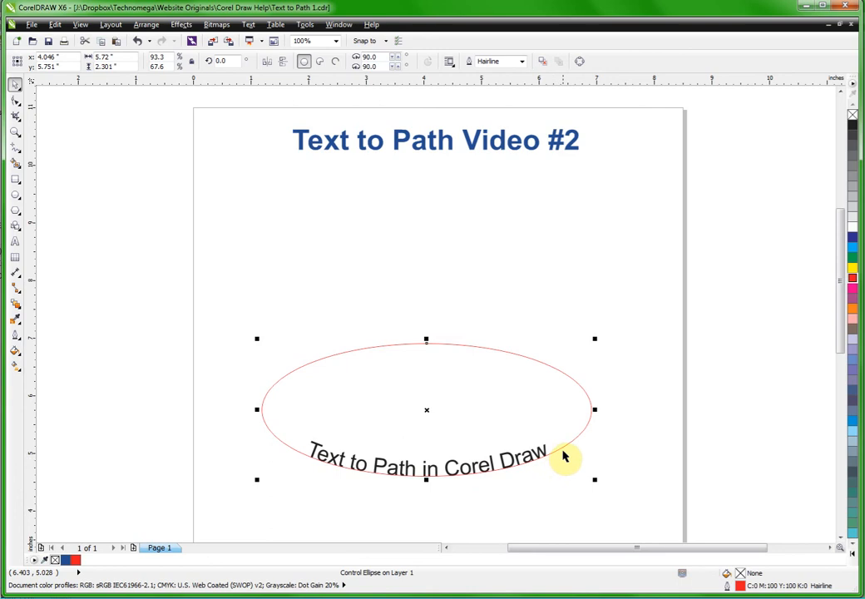
# Step: Delete the ellipse via its context menu, leaving the arched text alone
pyautogui.rightClick(564, 455)
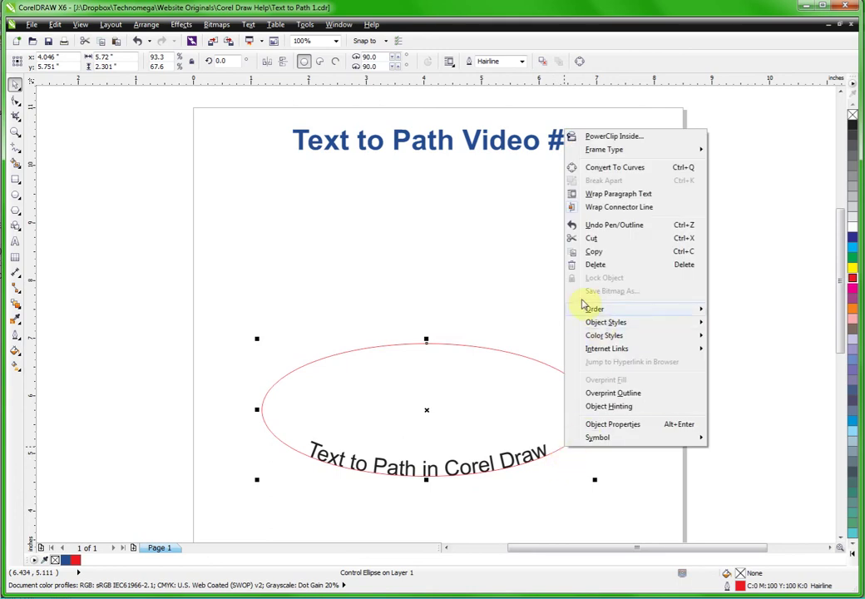
pyautogui.moveTo(595, 264)
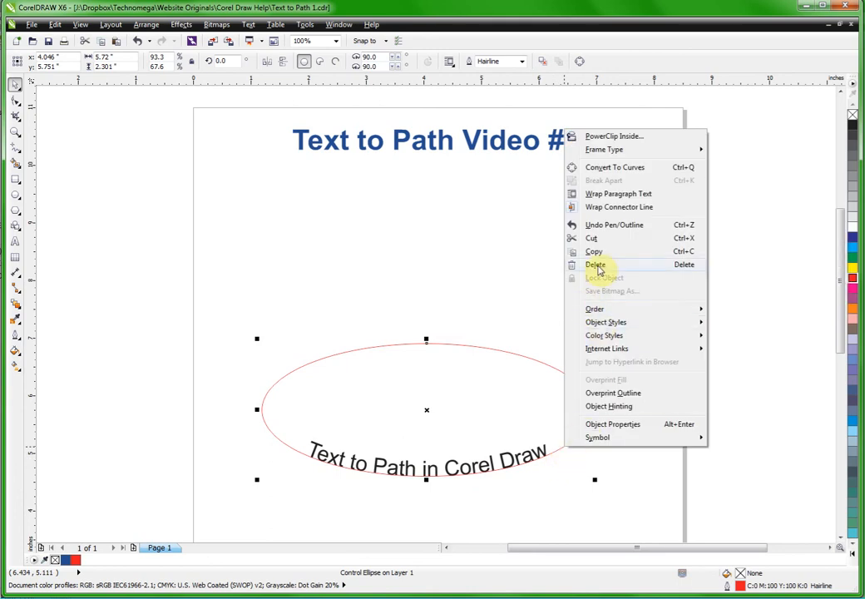
pyautogui.click(596, 265)
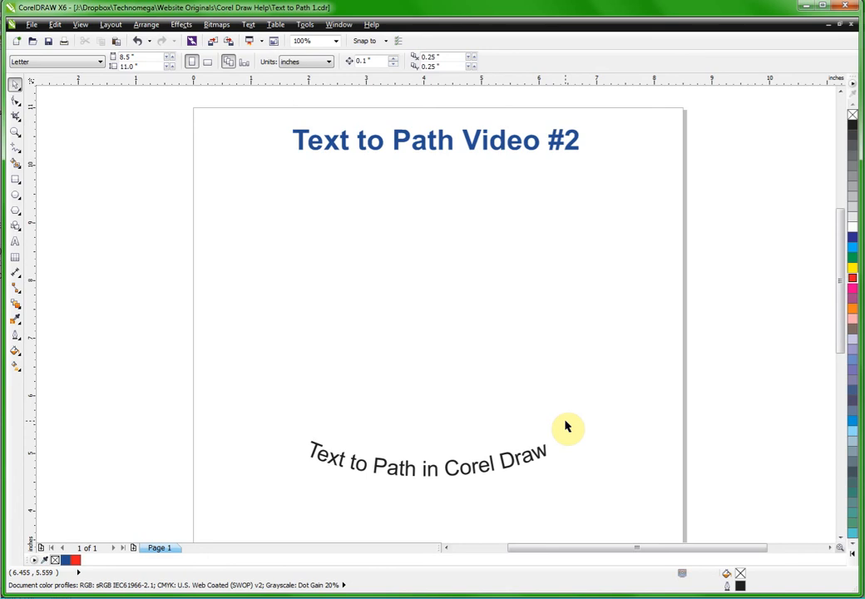
pyautogui.moveTo(541, 464)
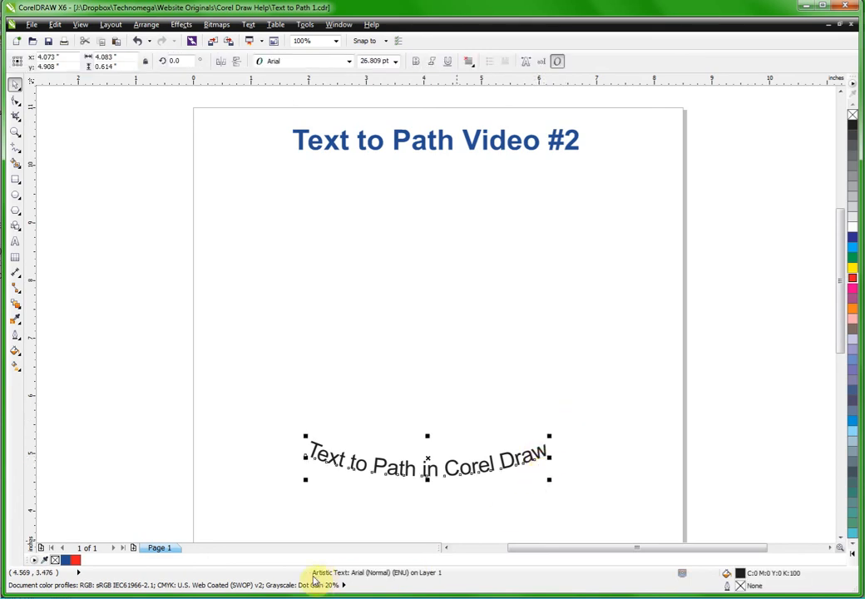
pyautogui.moveTo(314, 471)
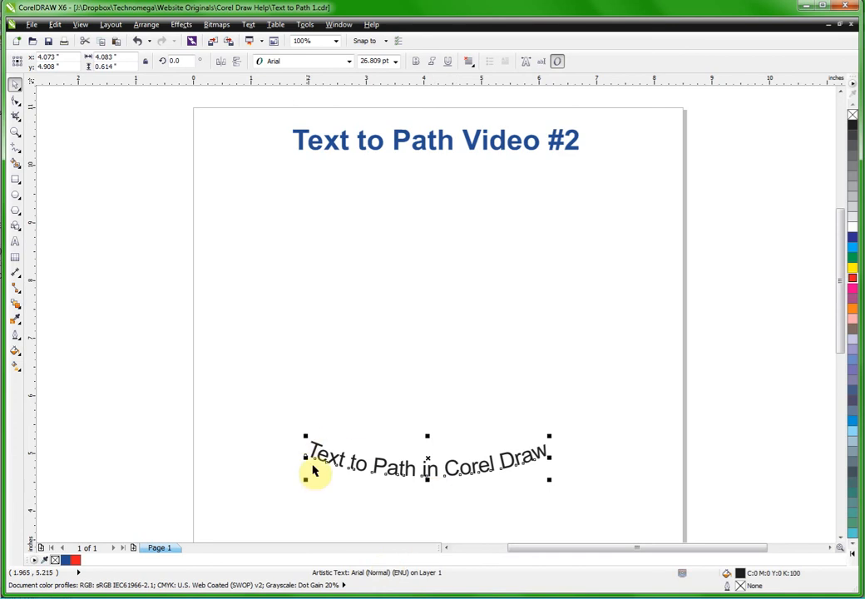
pyautogui.moveTo(309, 457)
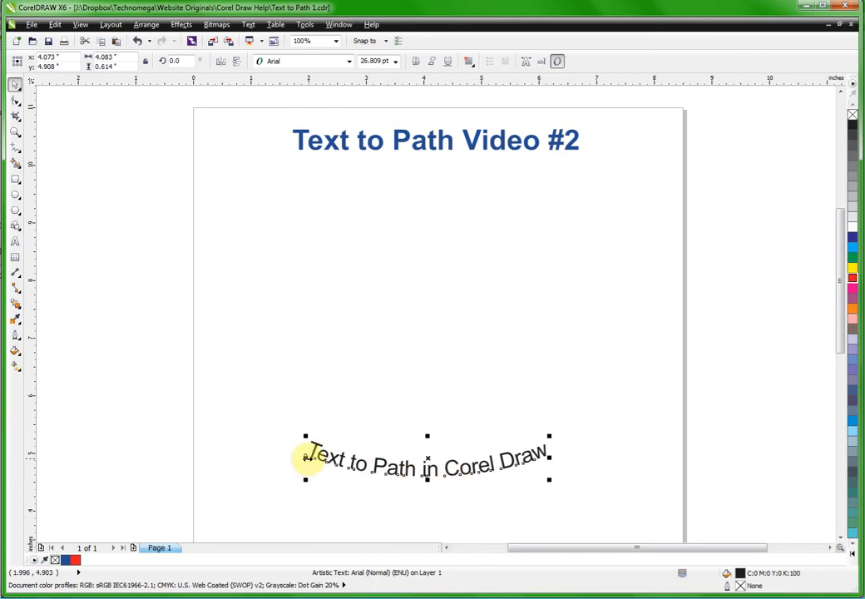